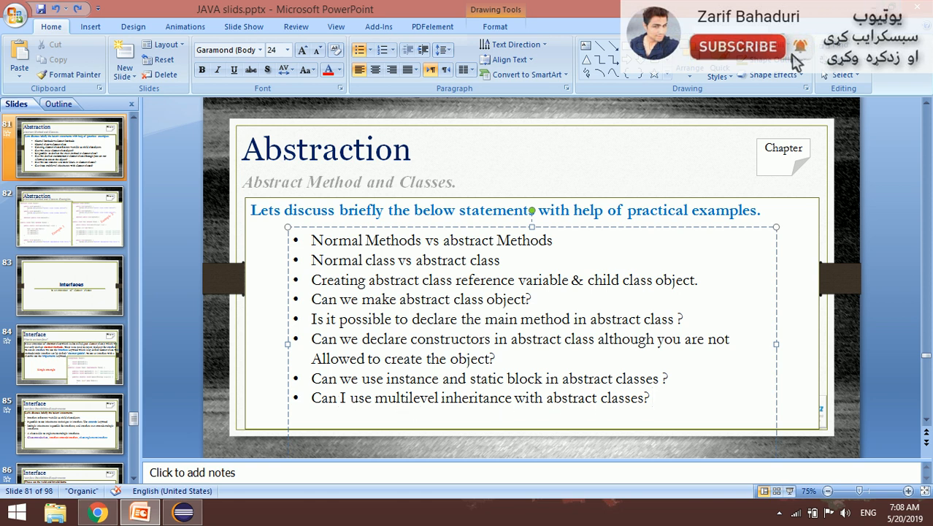
mouse_move(595, 379)
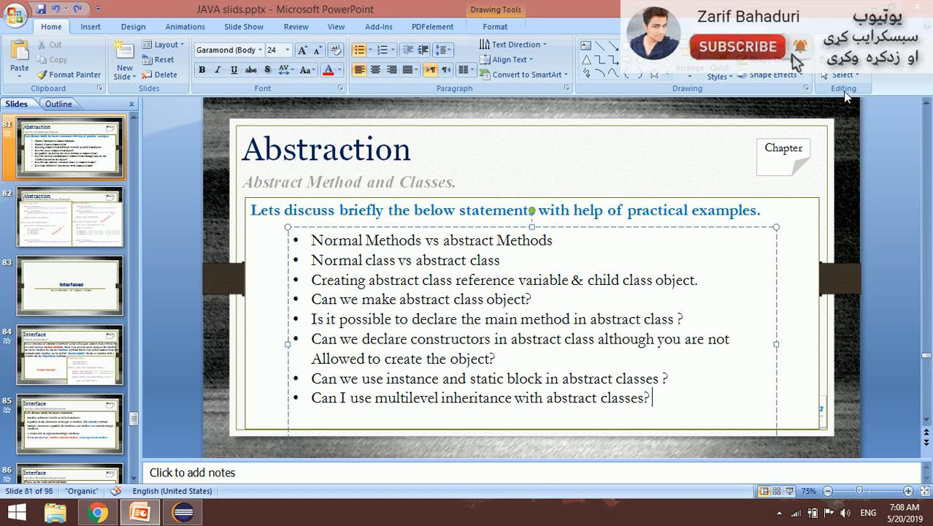
mouse_move(263, 168)
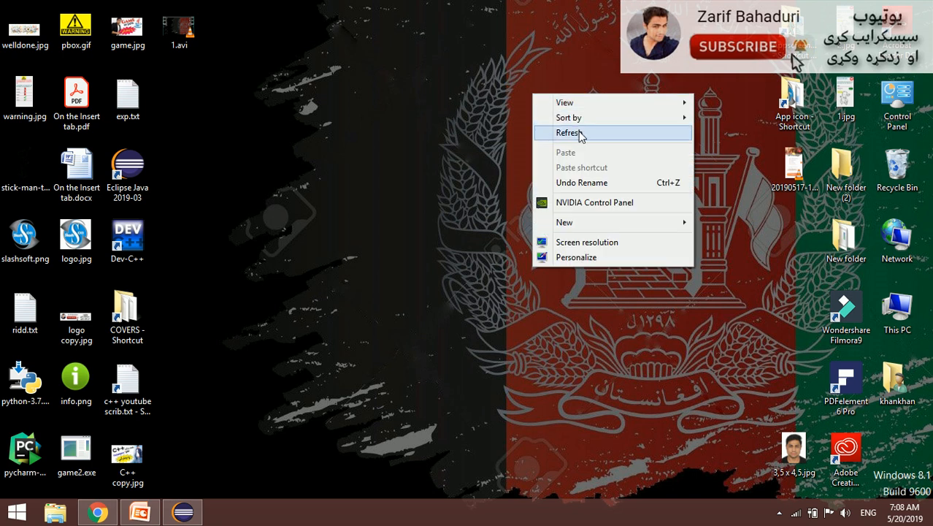
Refresh the desktop from its right-click menu
click(569, 132)
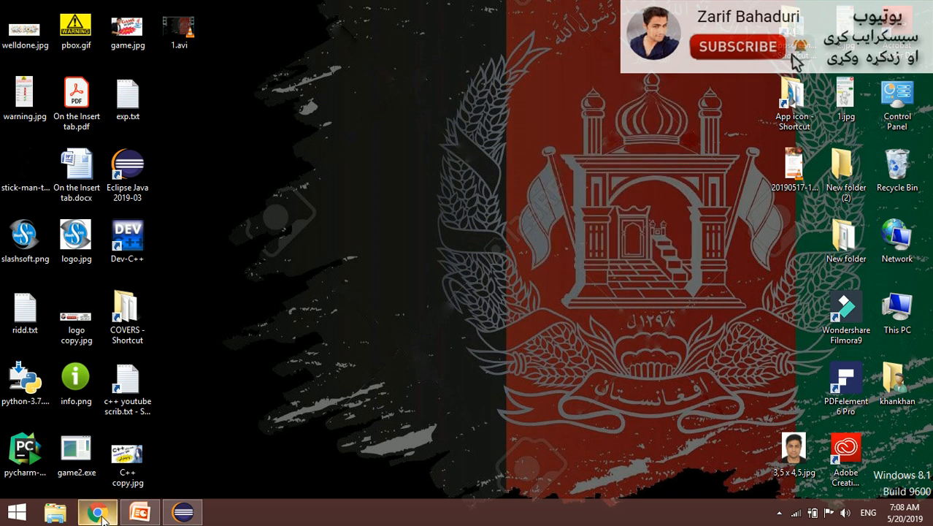
Search YouTube for Zarif Bahaduri and open his channel page
click(97, 511)
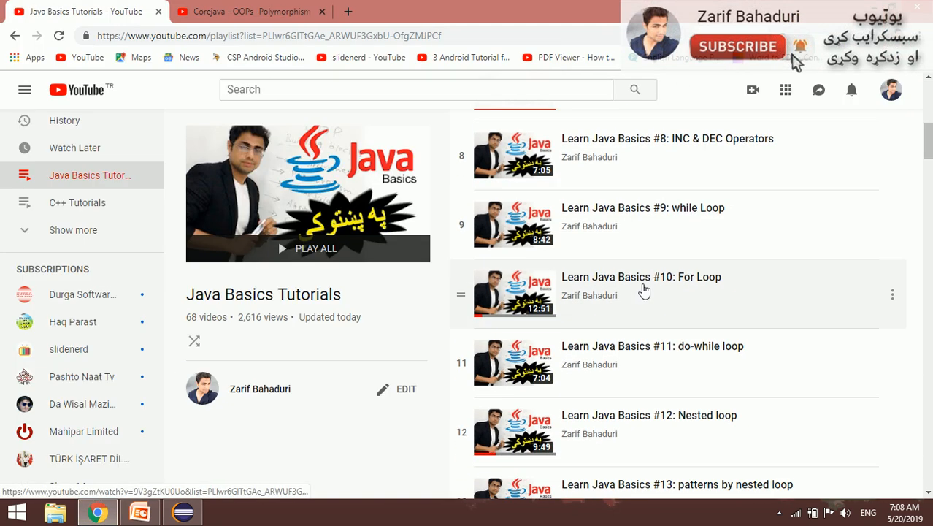
scroll(up, 3)
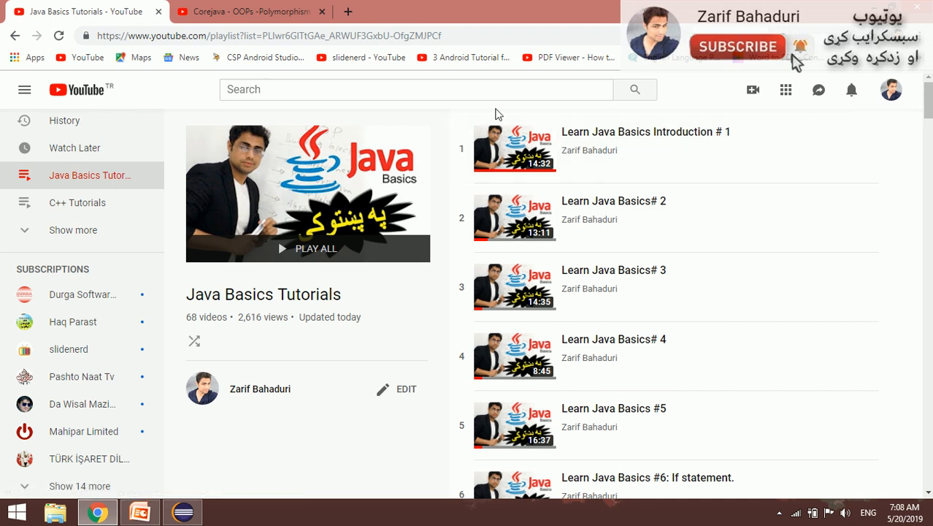
text(zari)
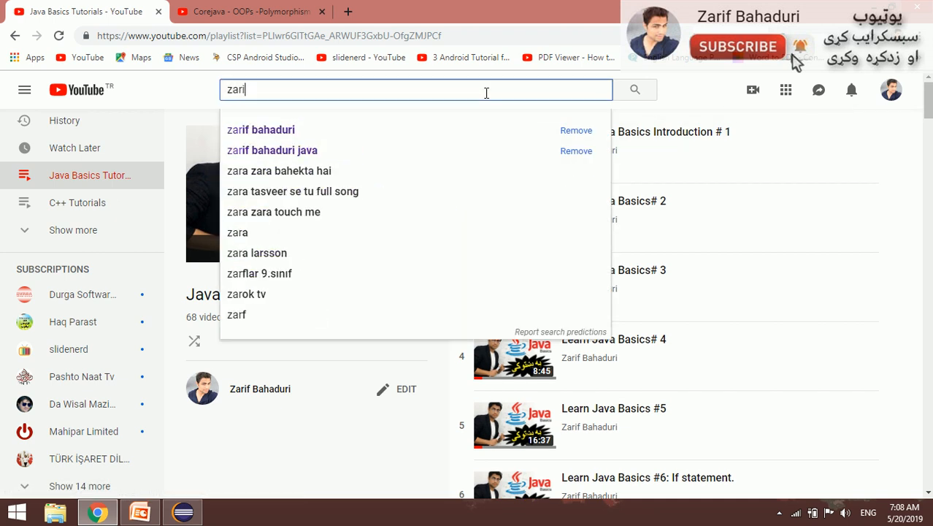
click(261, 129)
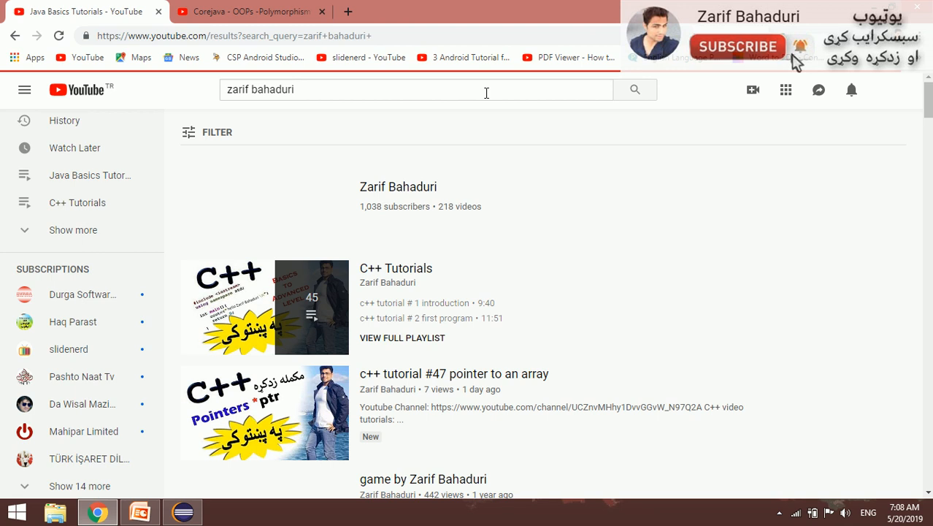
click(398, 186)
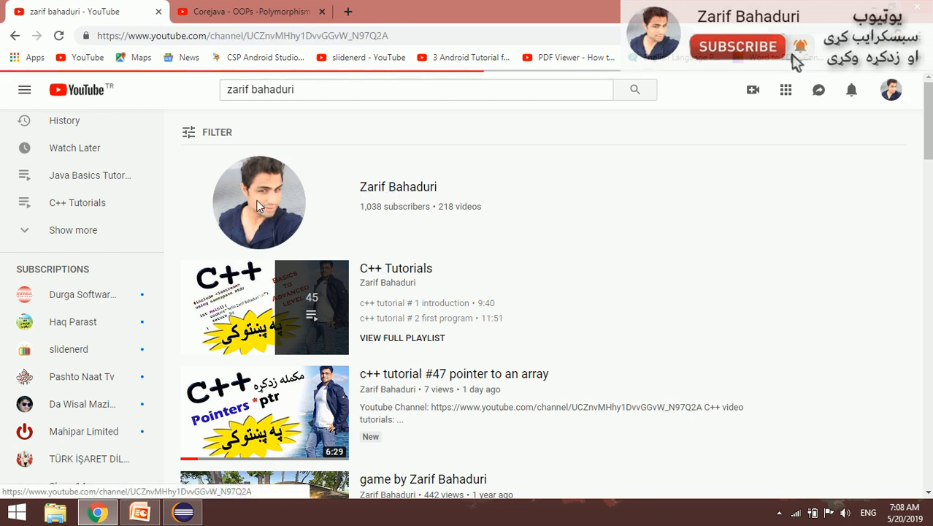
click(259, 202)
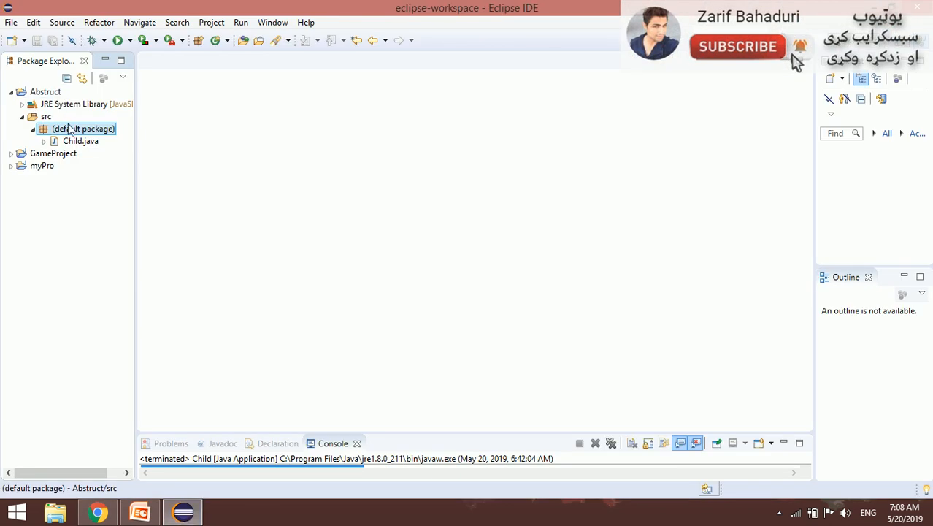
Create a new Java class named A in the Abstruct project's default package
right_click(83, 128)
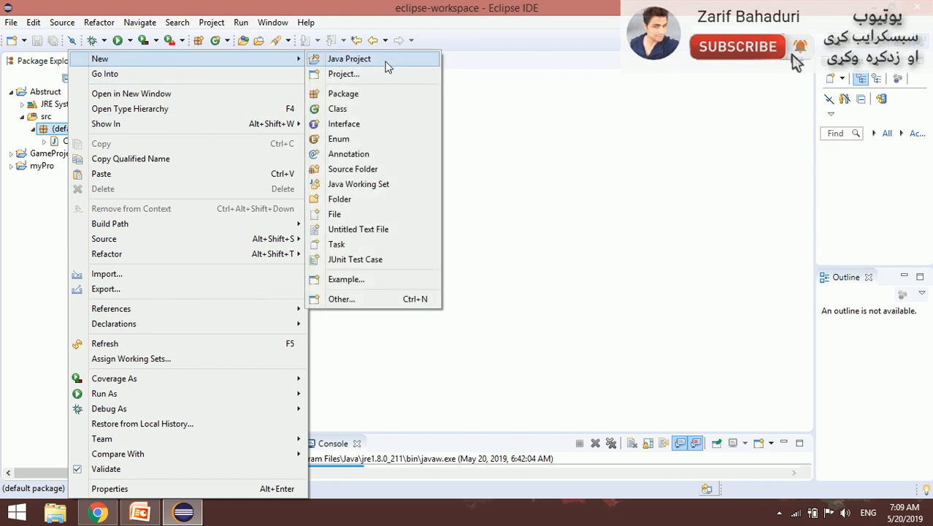
mouse_move(365, 123)
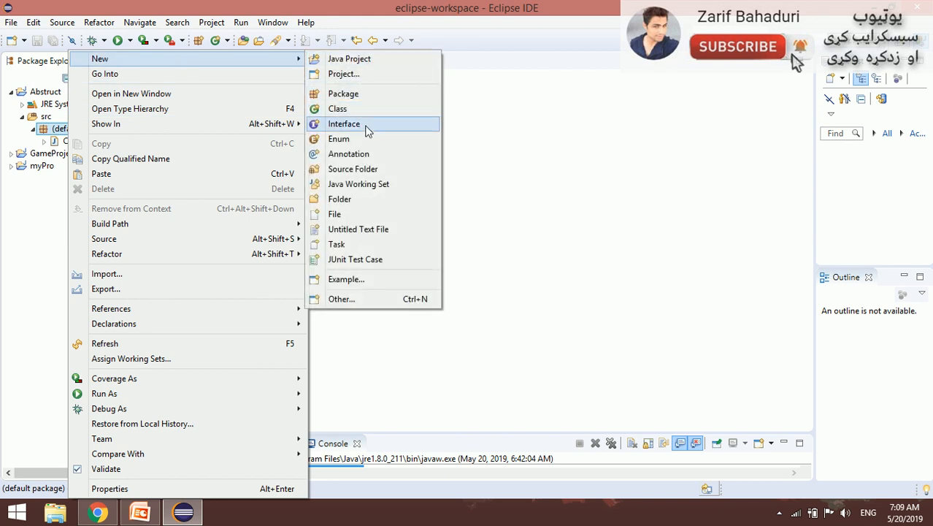
click(337, 108)
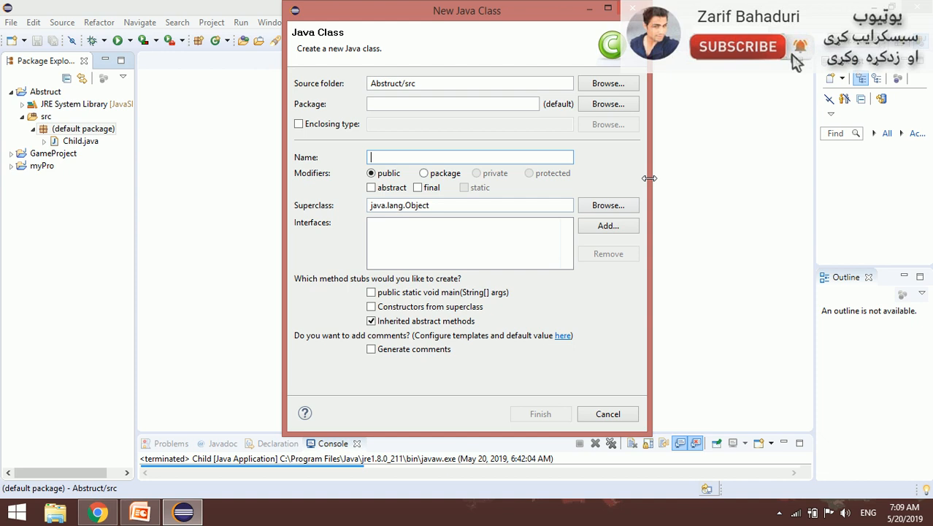
text(A)
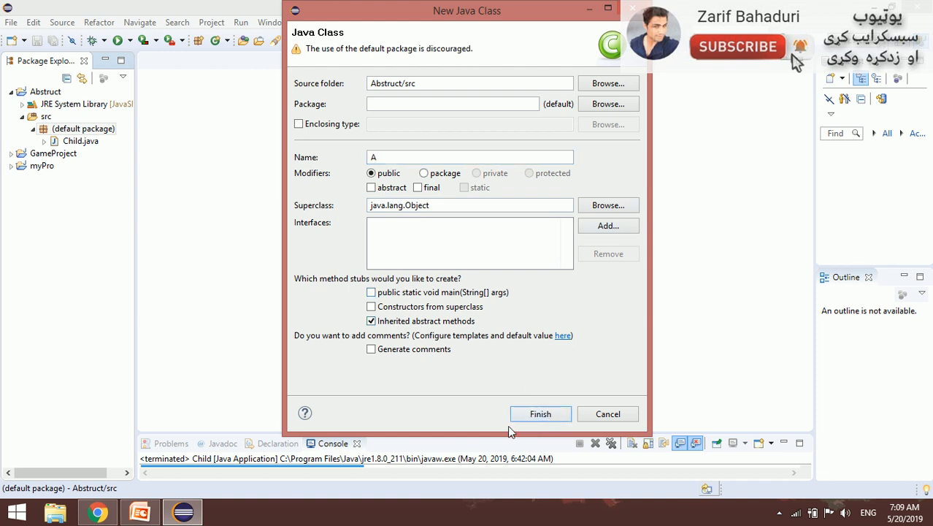
mouse_move(540, 413)
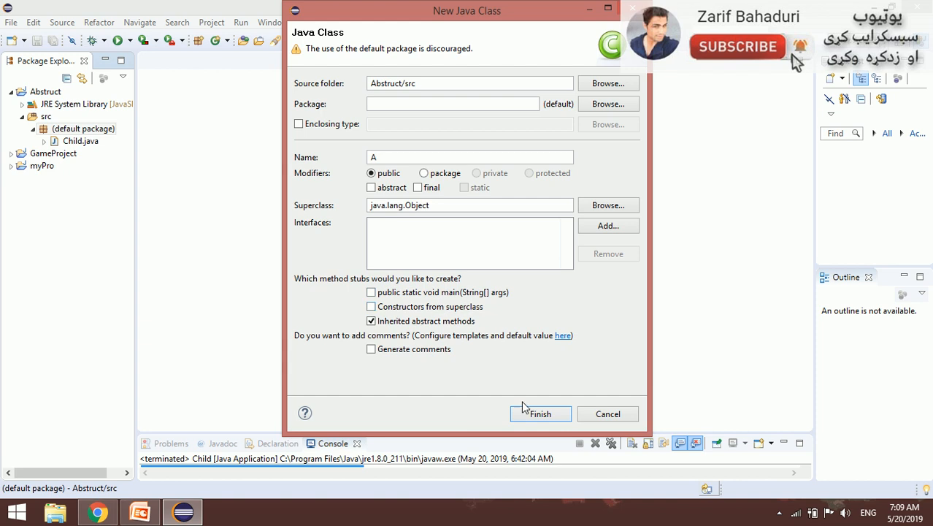
click(540, 413)
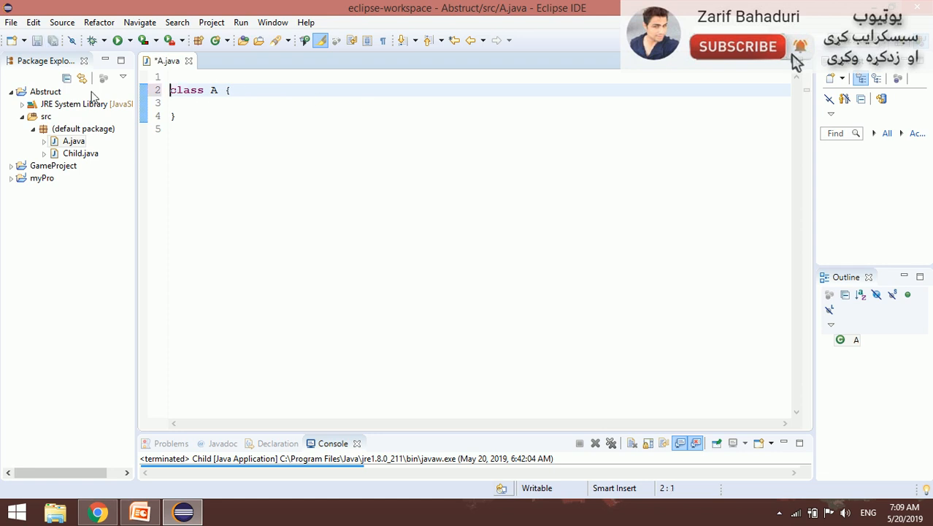
Declare class A abstract and add abstract void method1(), method2() and method3()
text(abstract)
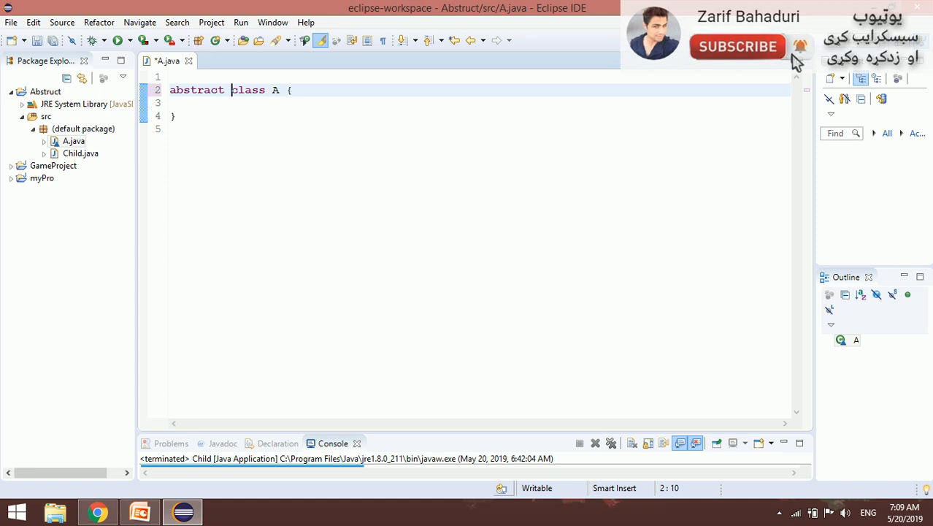
click(230, 128)
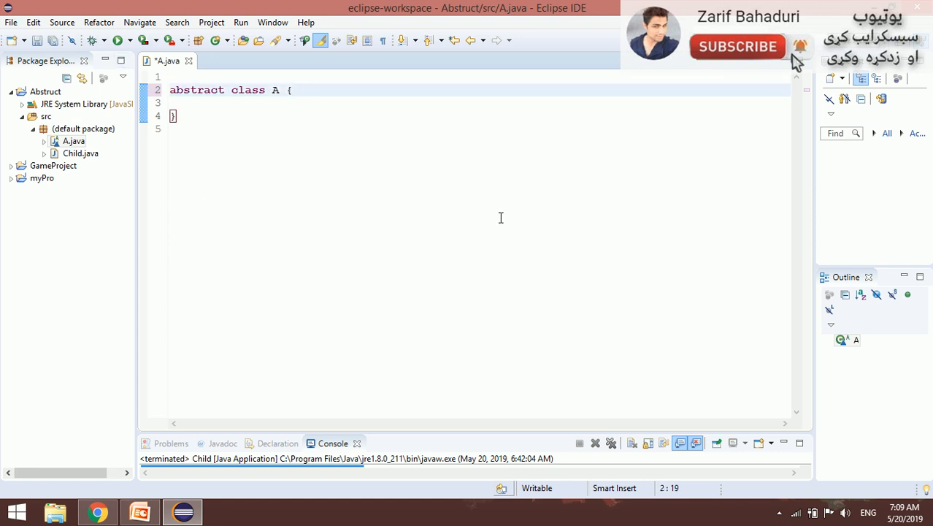
key(Return)
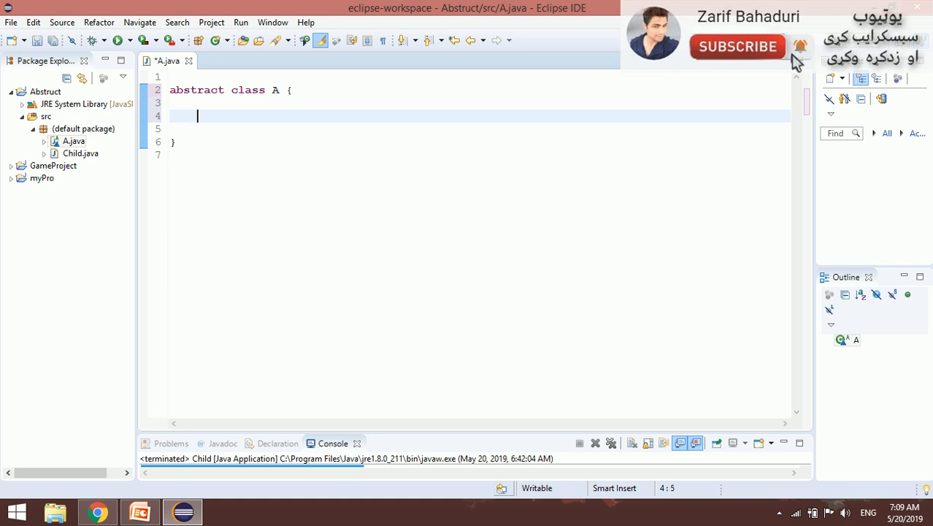
text(abstract)
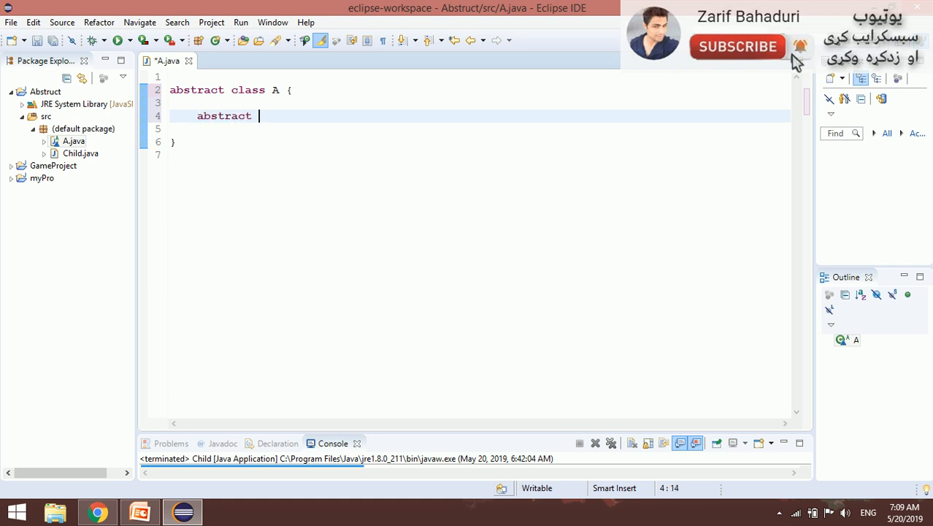
text(void Mehto)
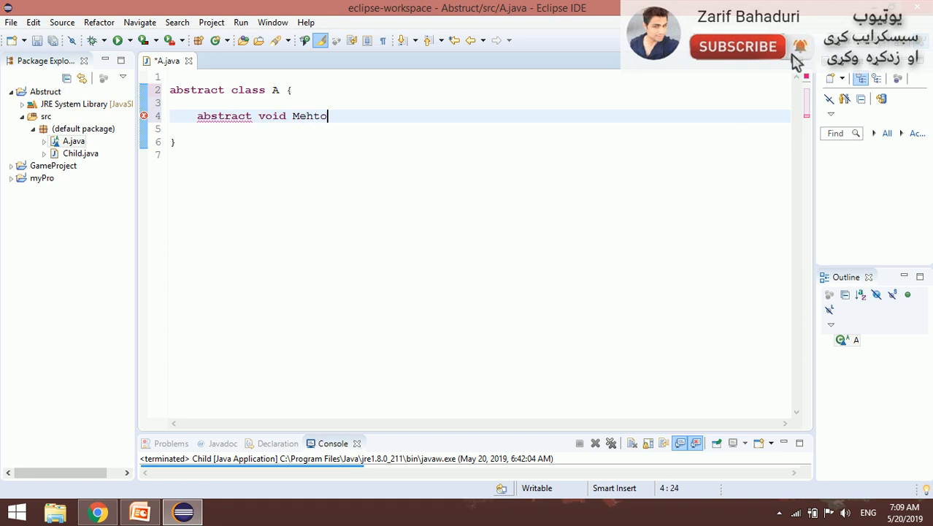
text(method1)
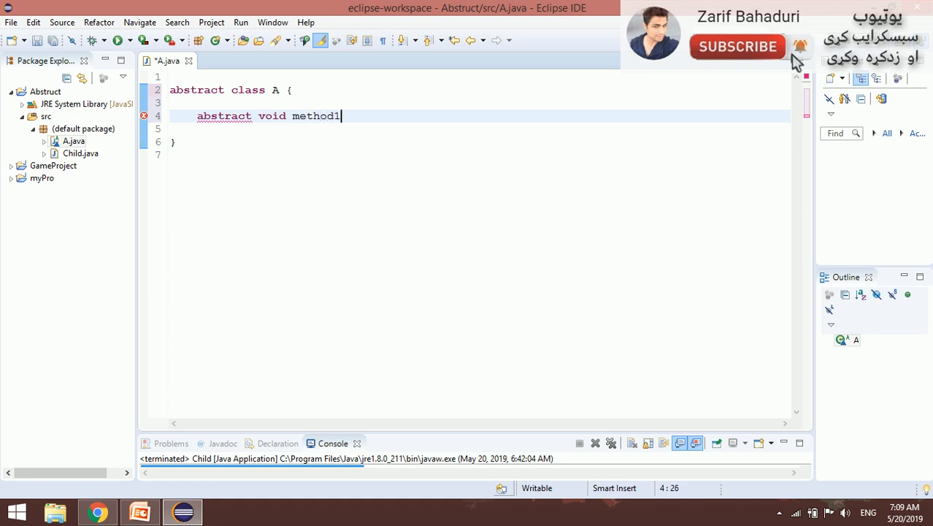
text(();)
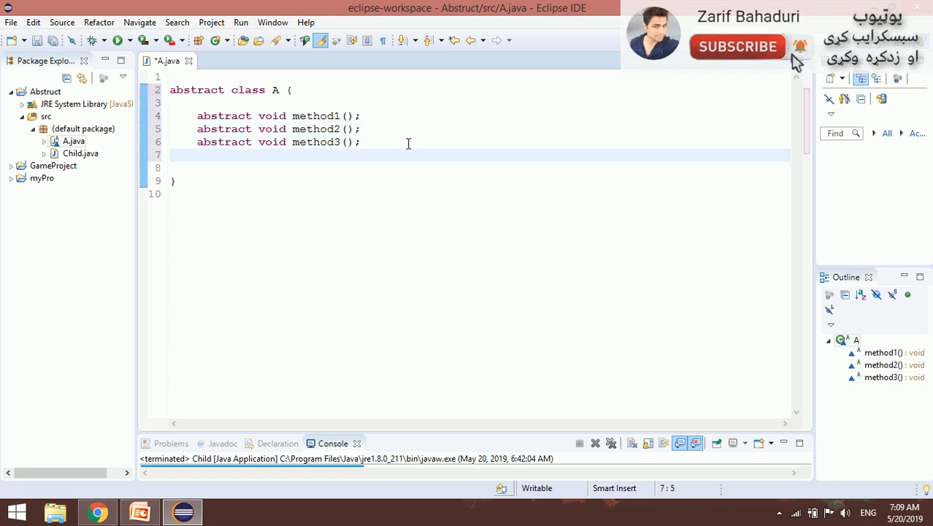
Add a concrete method4() to class A printing "Mehtod 4"
text(void)
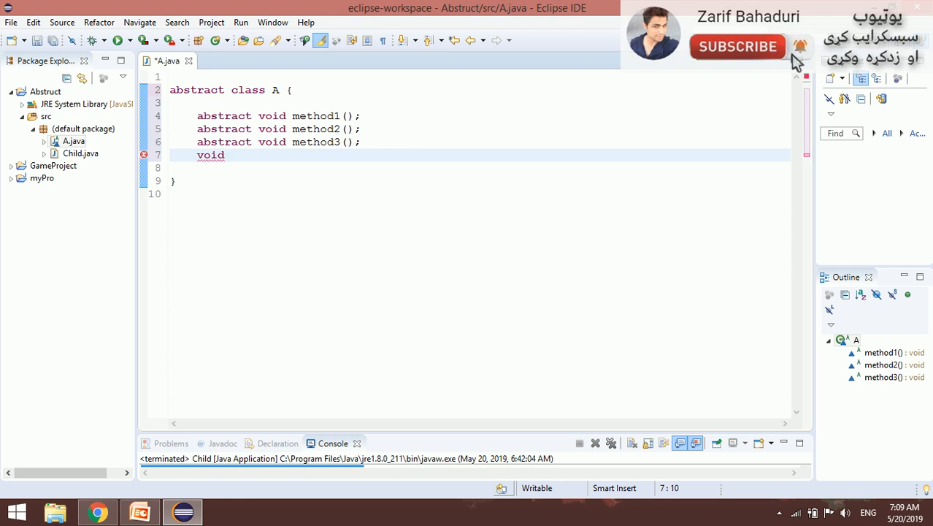
text(metho)
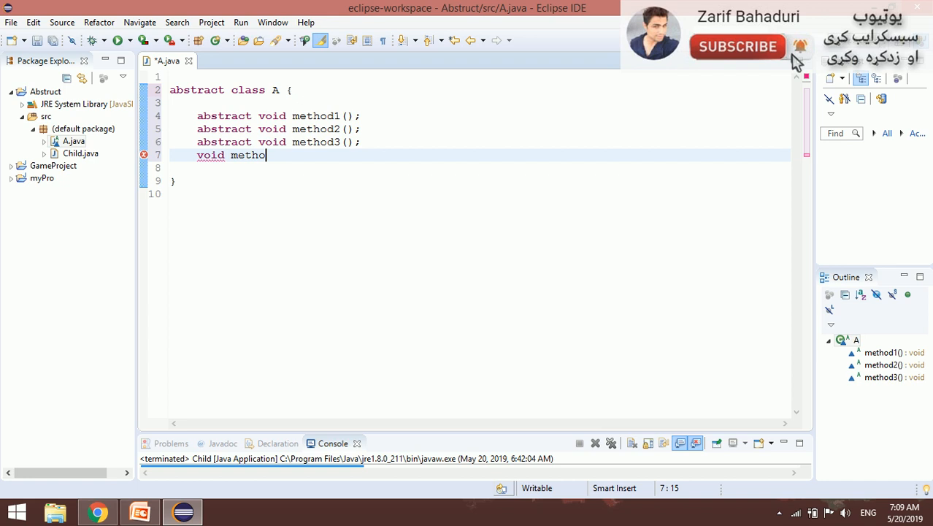
text(d4() {)
click(480, 167)
text(S)
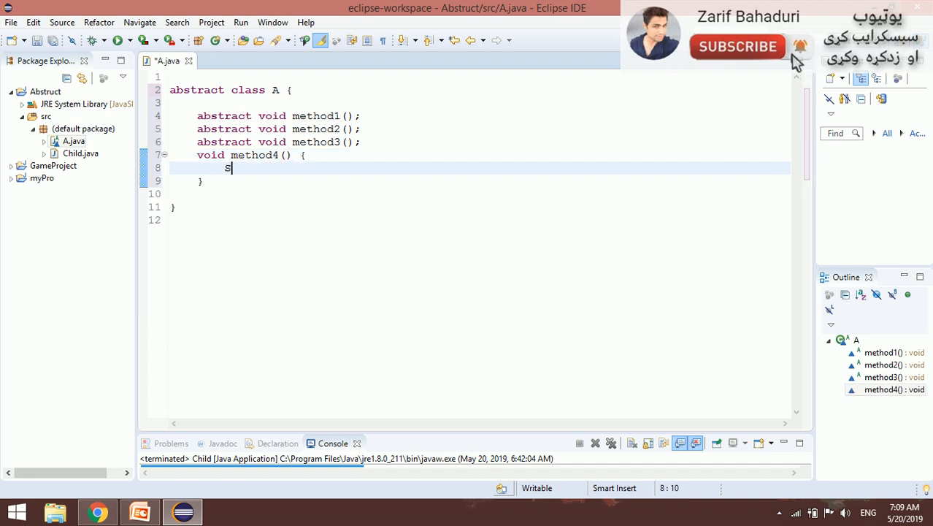
text(ytem.)
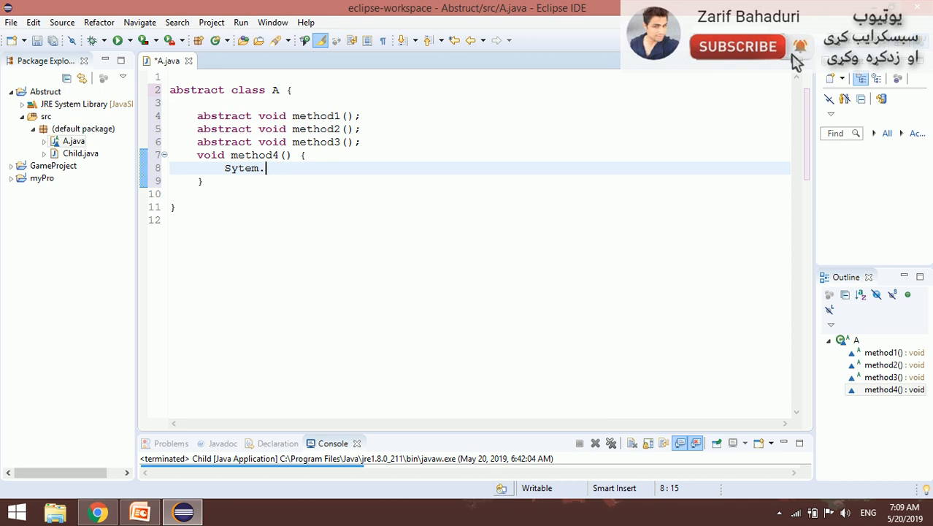
key(BackSpace)
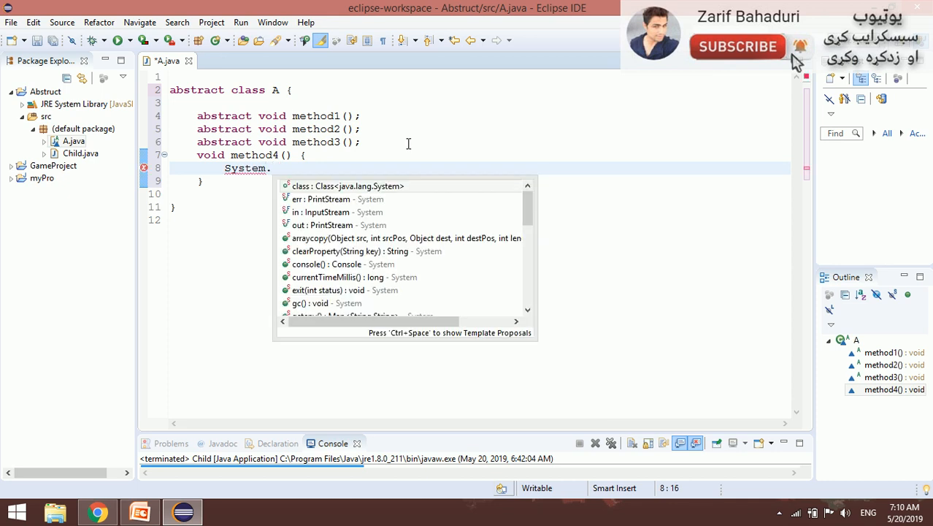
text(out.println("t)
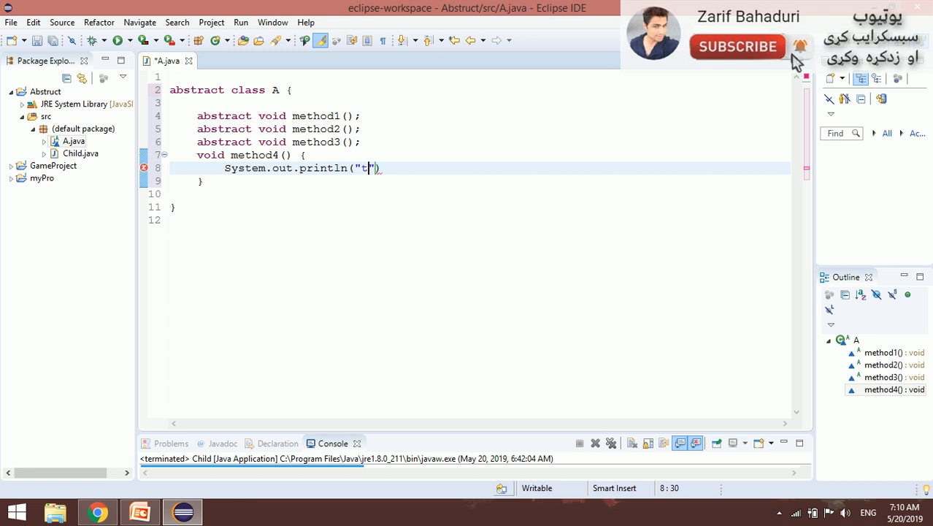
text(Mehtod four)
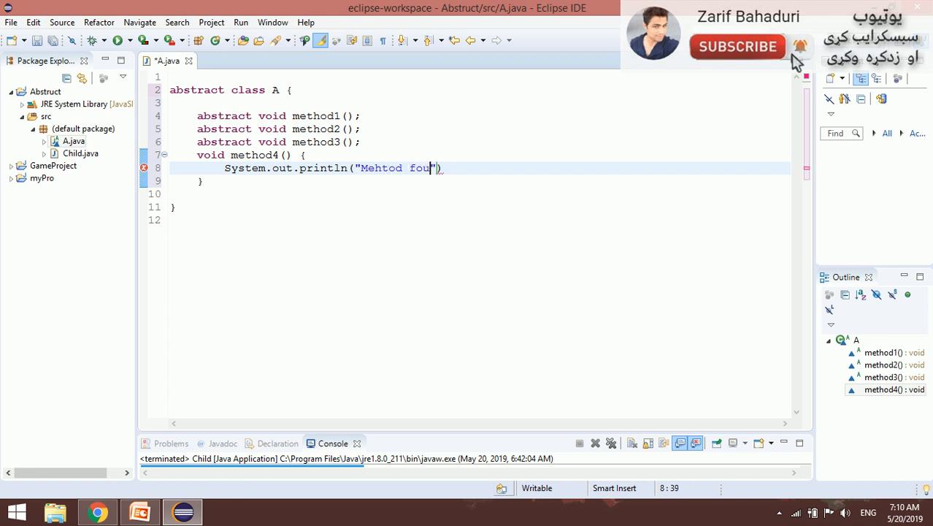
key(BackSpace)
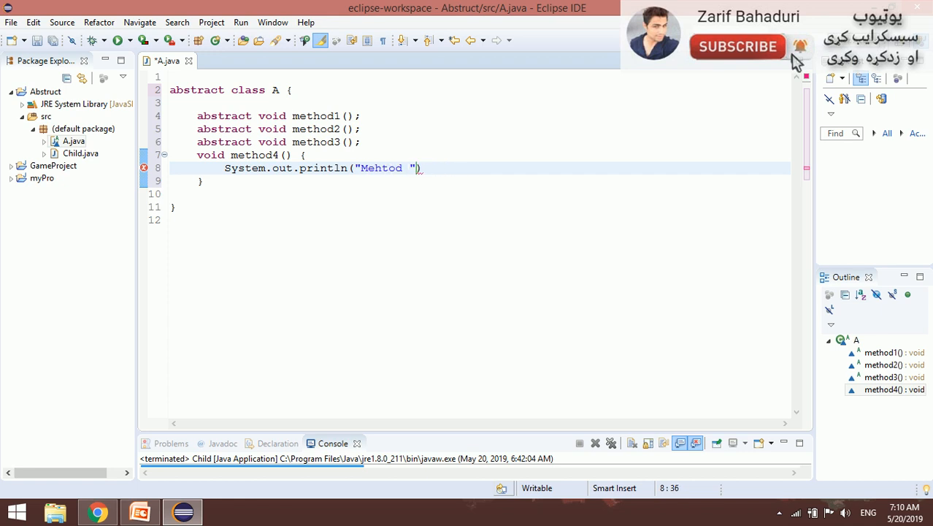
text(4");)
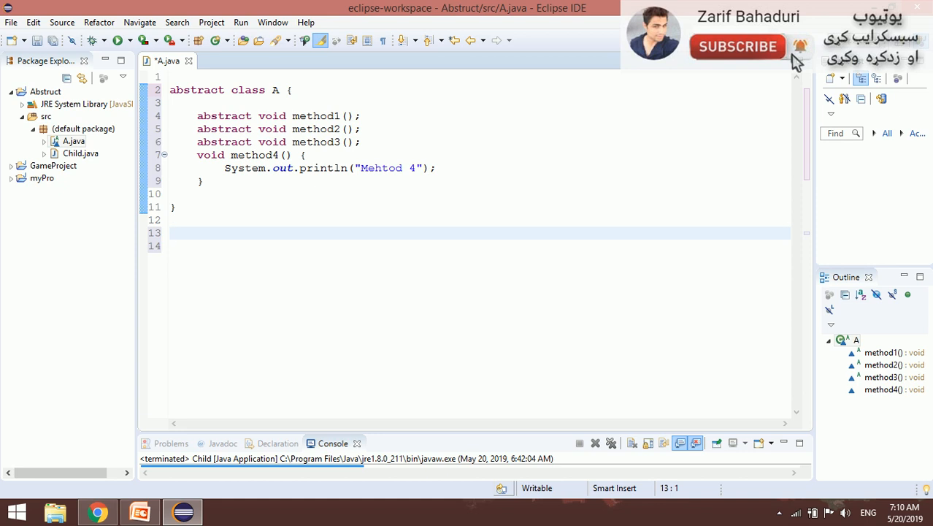
text(class)
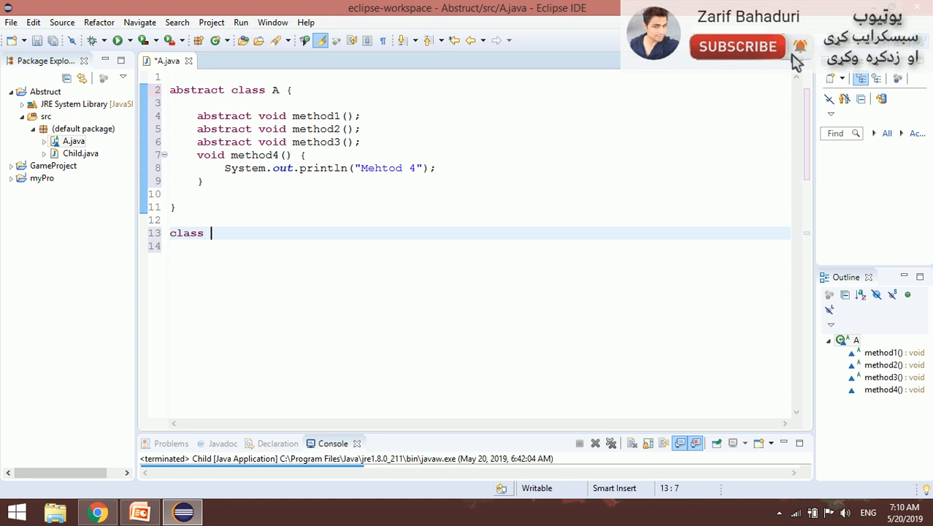
Declare class B extends A with an opening brace below class A
text(B)
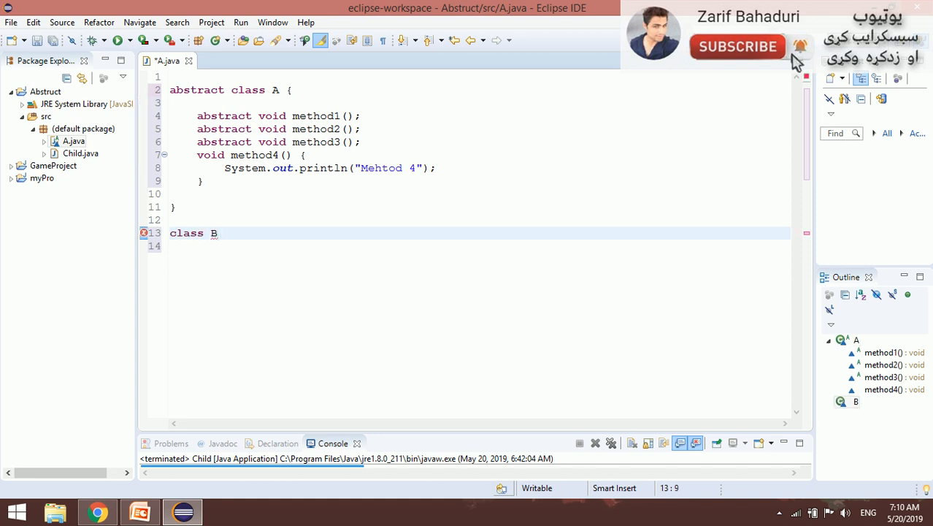
text(extends)
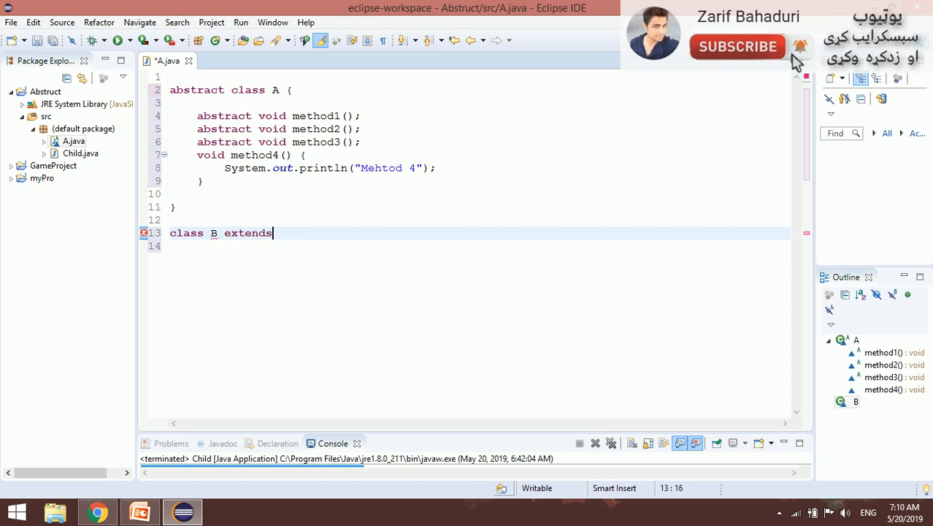
text(A)
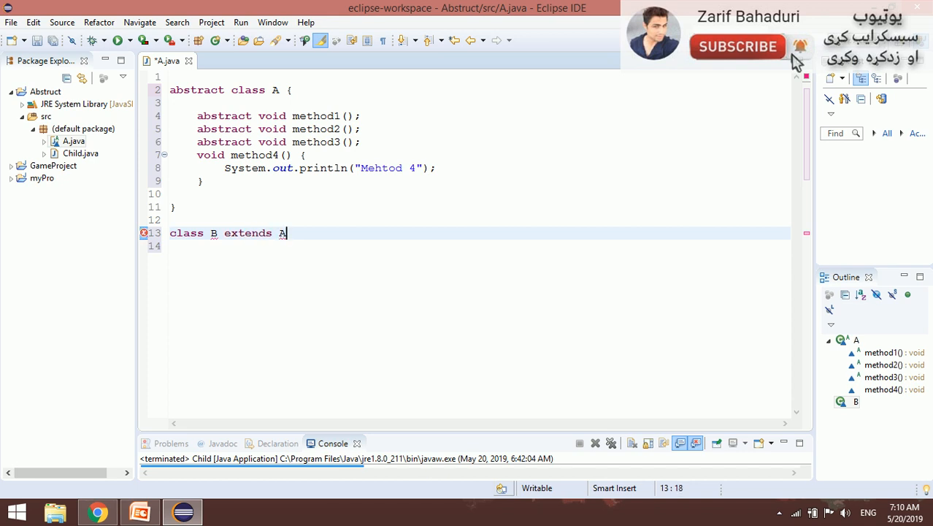
text({)
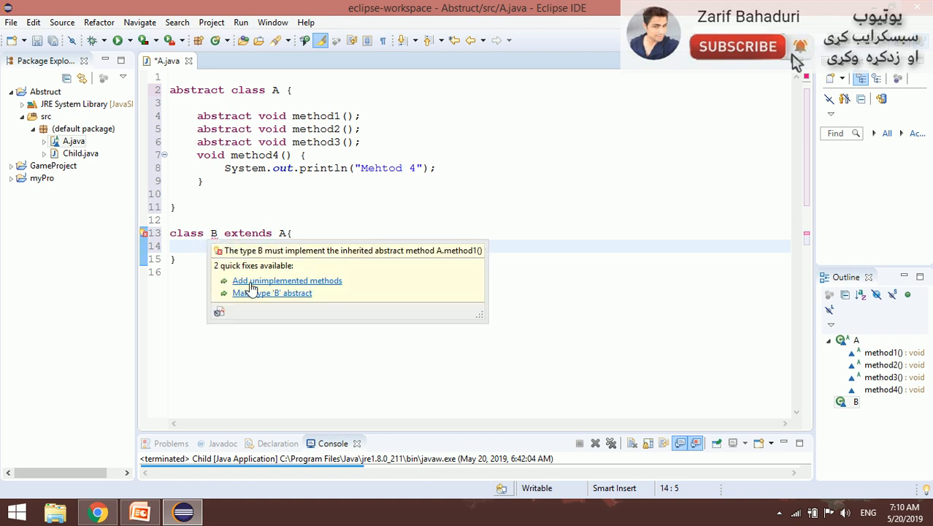
mouse_move(335, 288)
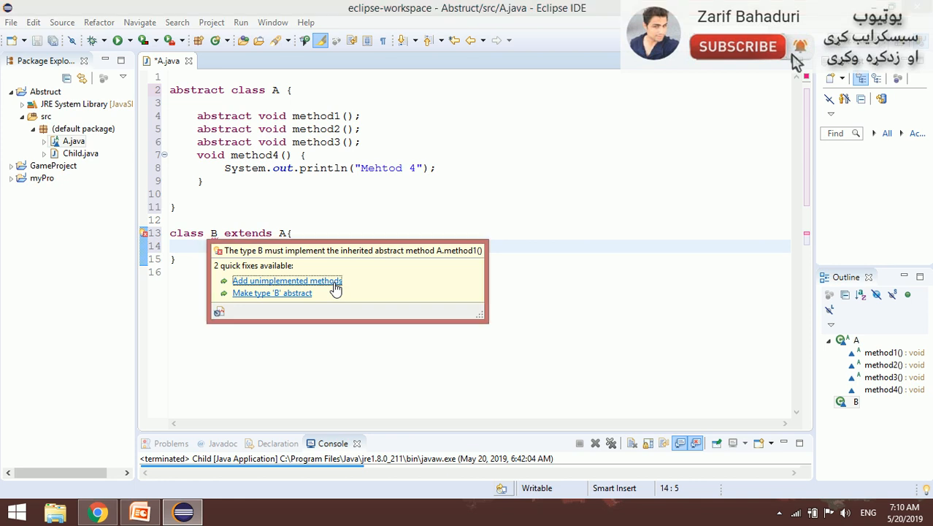
click(287, 280)
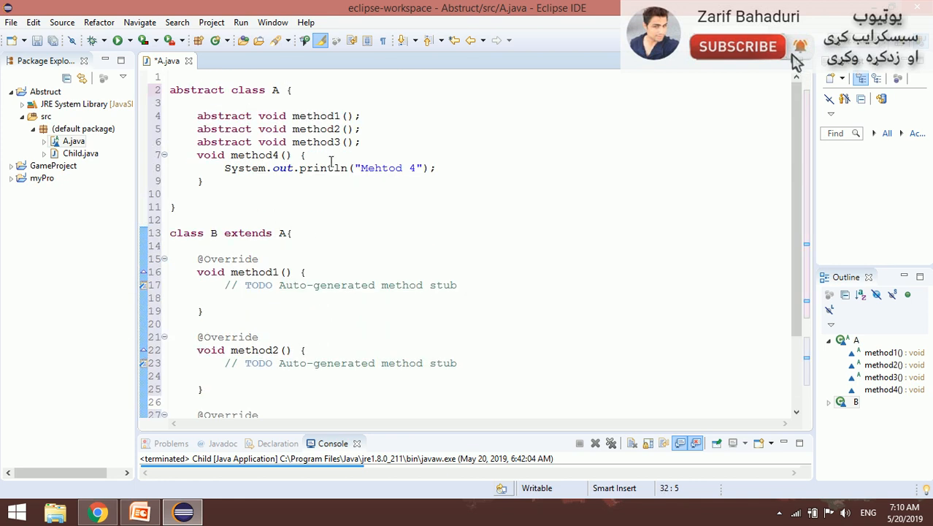
scroll(down, 3)
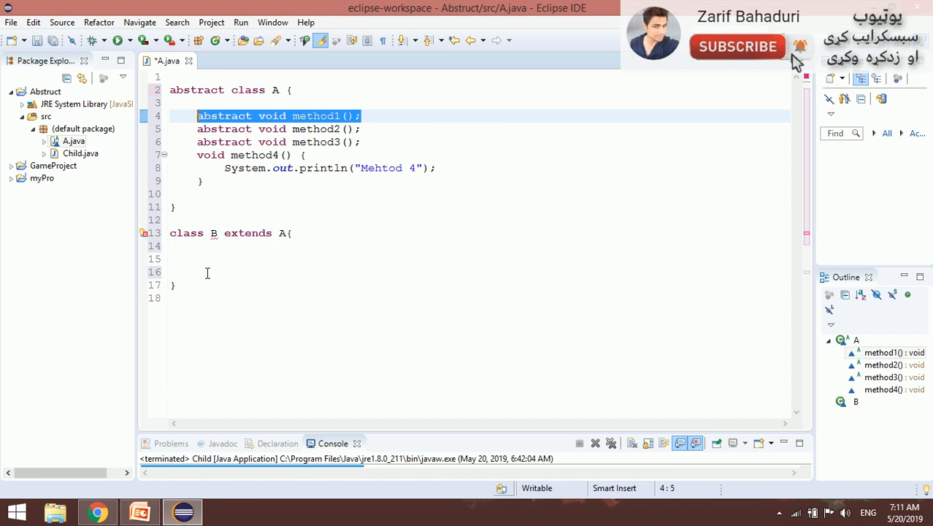
click(225, 259)
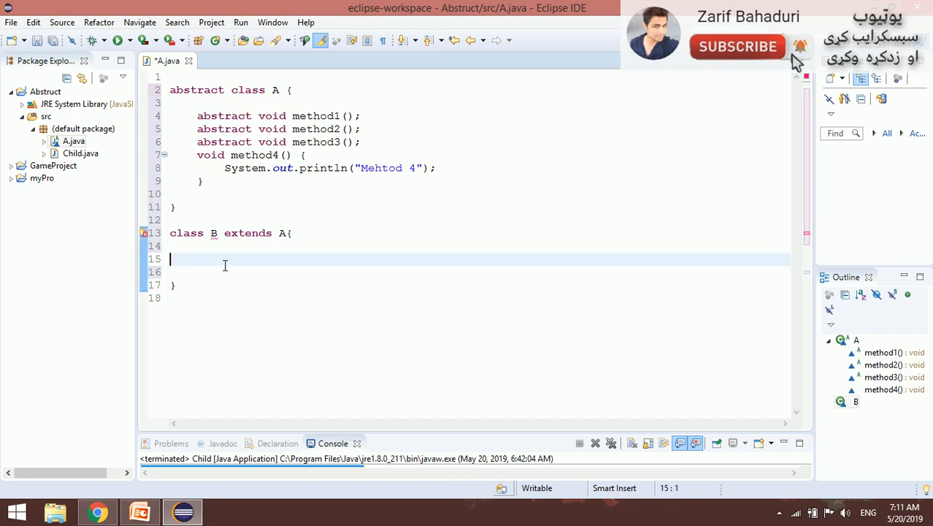
mouse_move(520, 416)
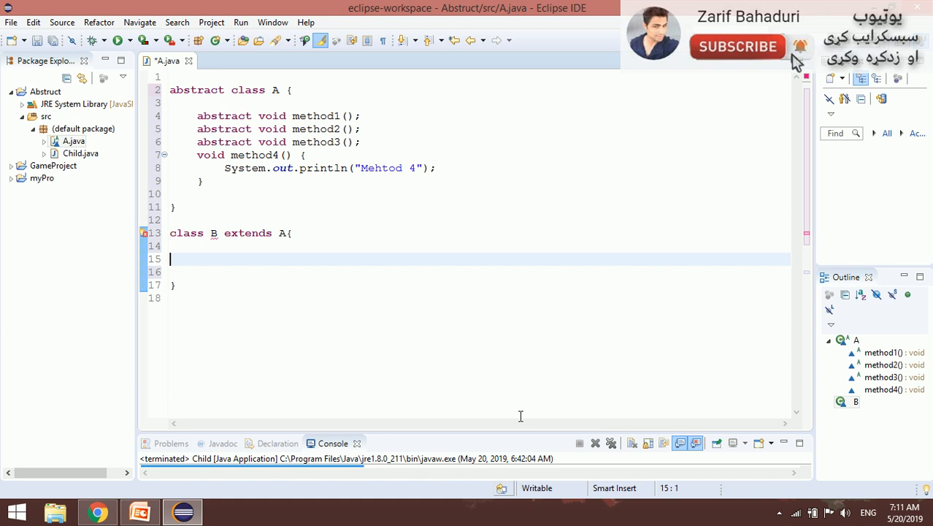
Write method1() in class B with a println about method 1 of A
text(void method1))
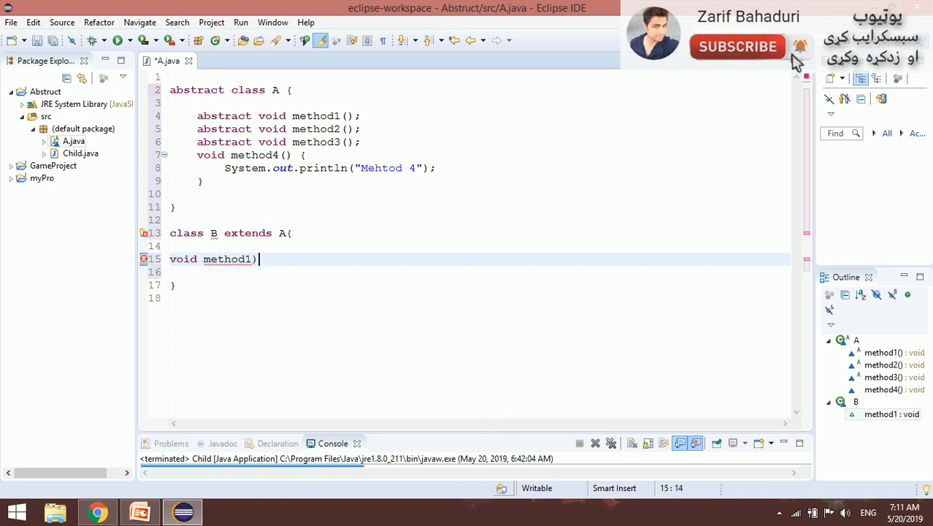
text(()
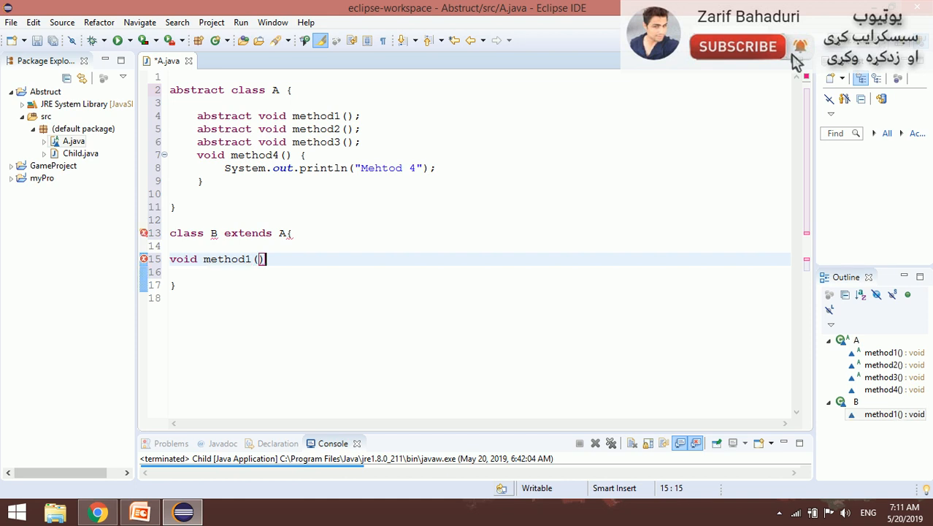
text({)
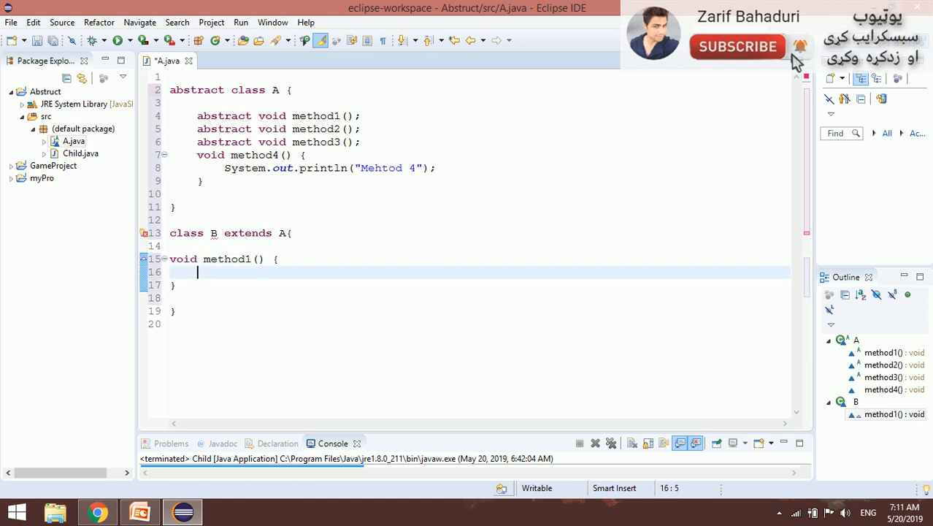
text(System.o)
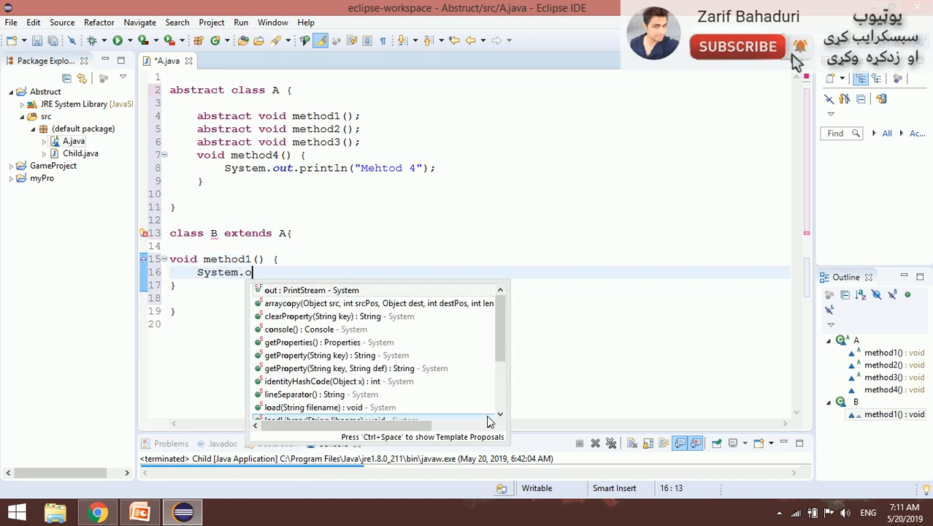
text(ut.println()
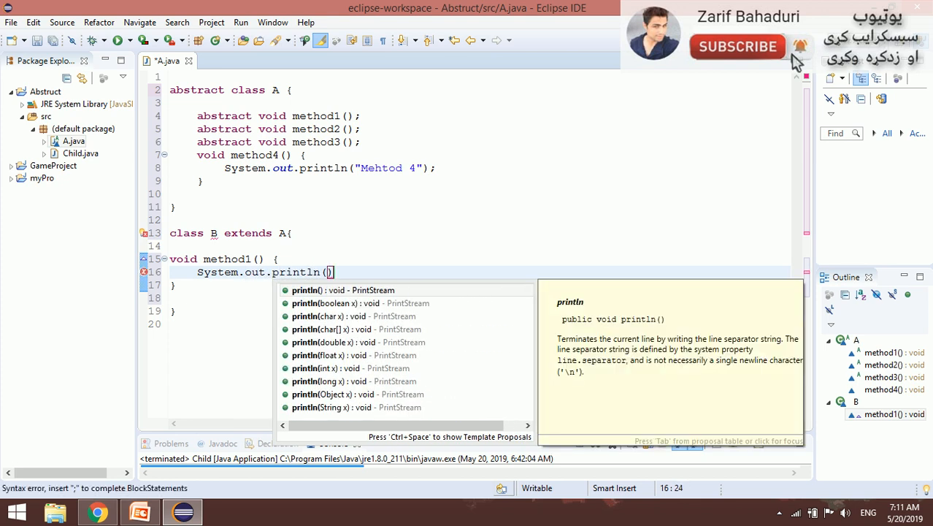
text("mehtod ")
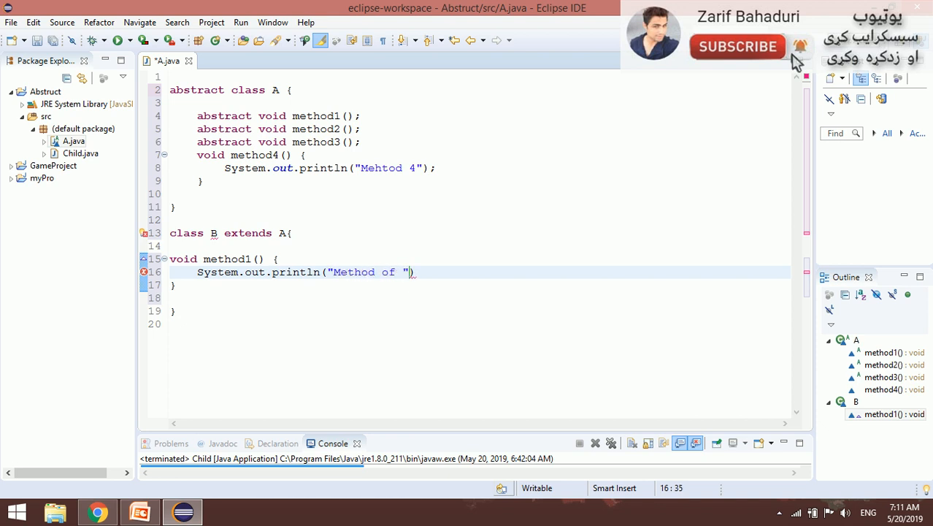
text(1 of par)
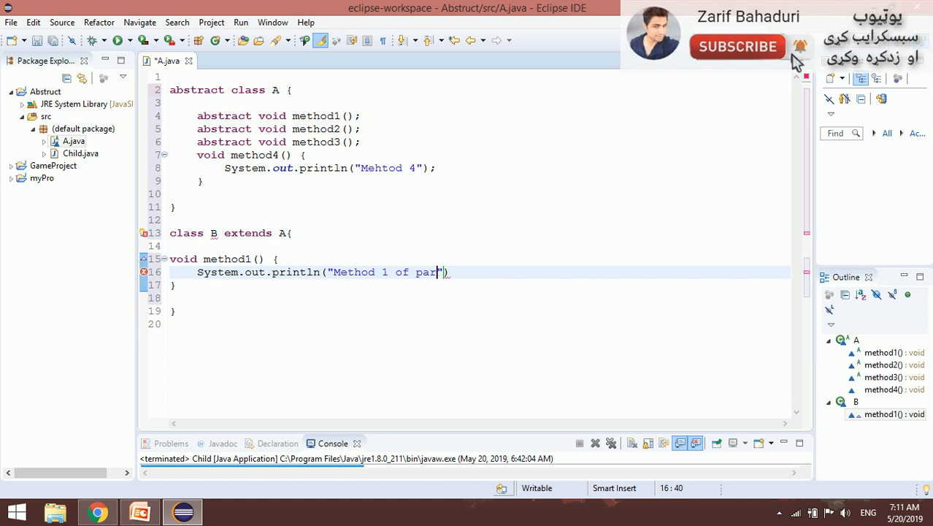
text(A)
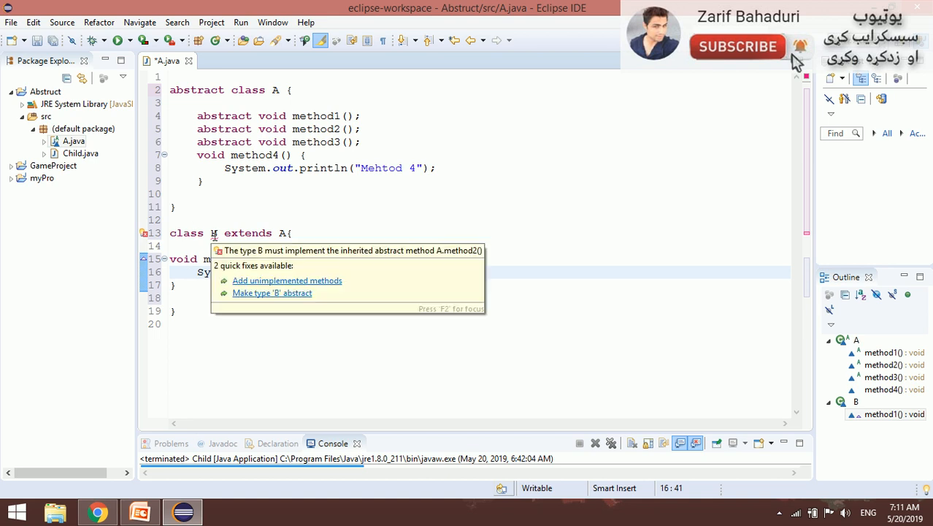
mouse_move(261, 285)
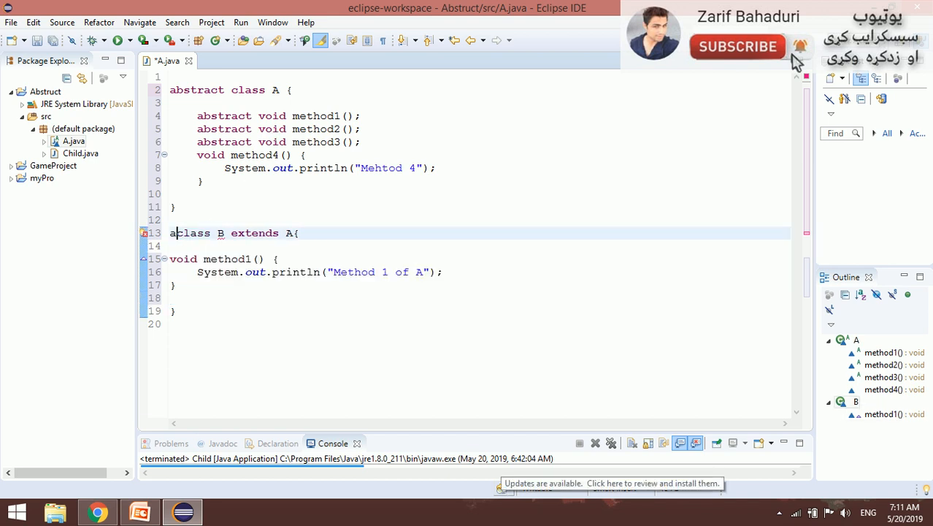
Mark class B abstract to clear its unimplemented-method error
text(abstract)
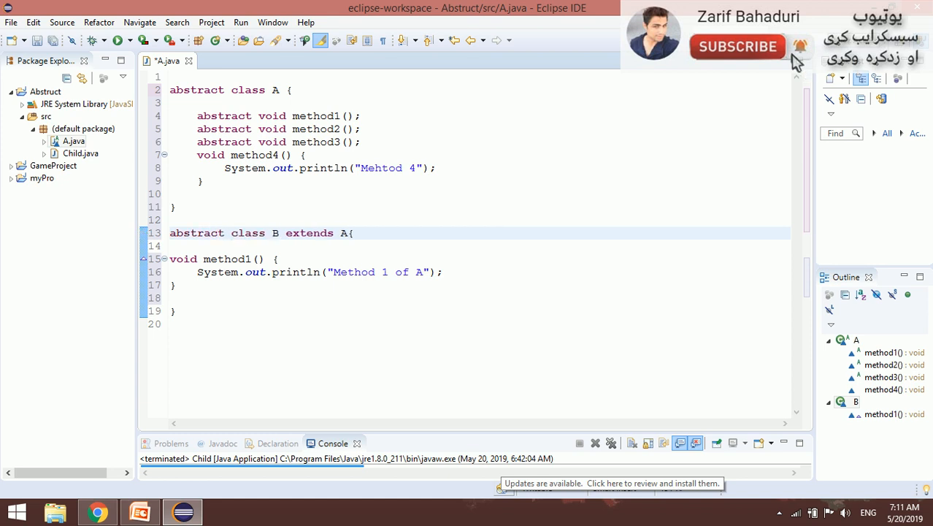
click(232, 232)
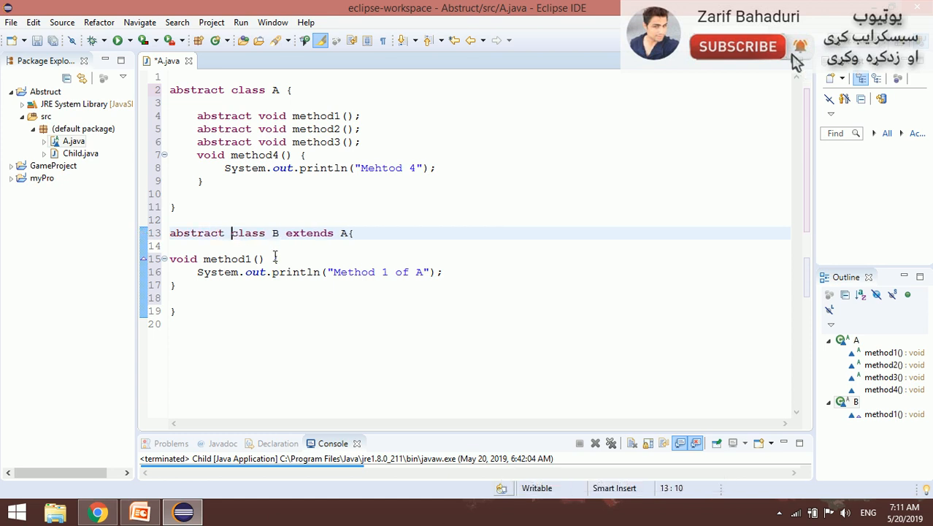
double_click(273, 233)
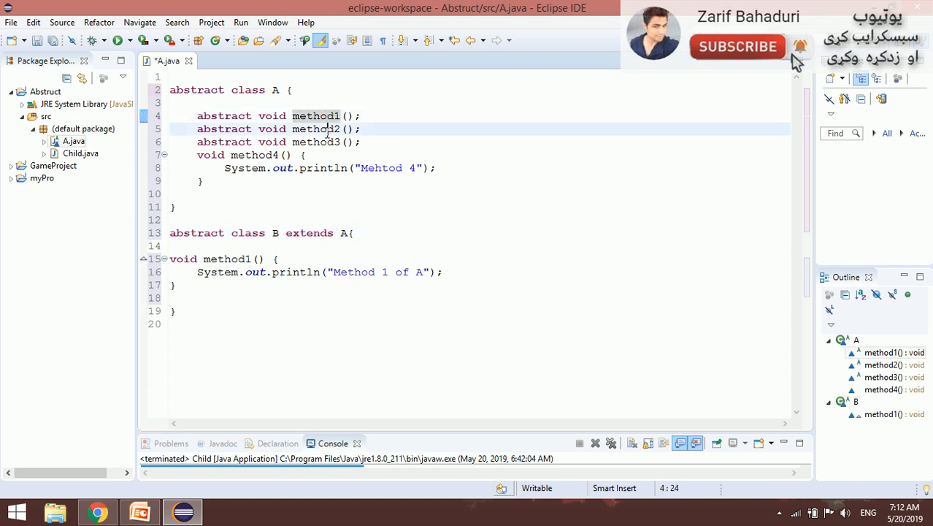
Highlight class A's abstract method declarations, then add a blank line after class B
click(333, 141)
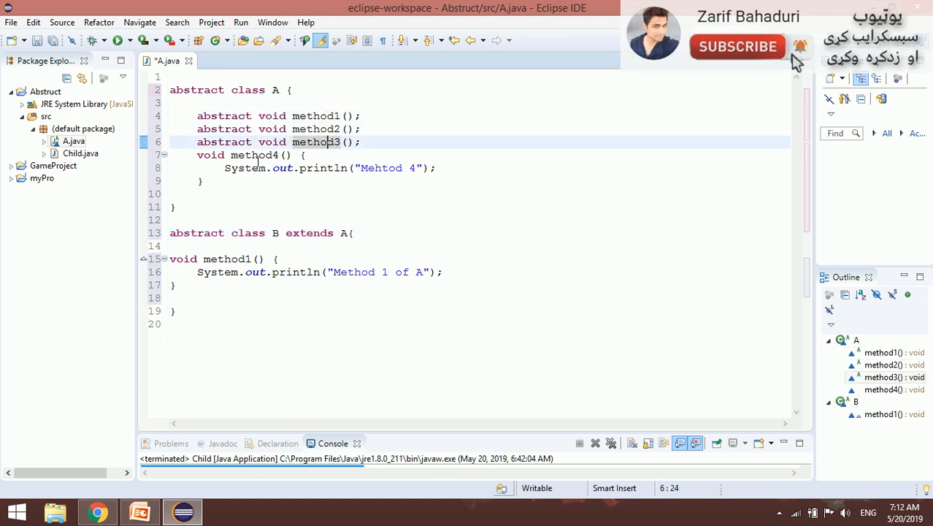
drag(197, 155, 204, 180)
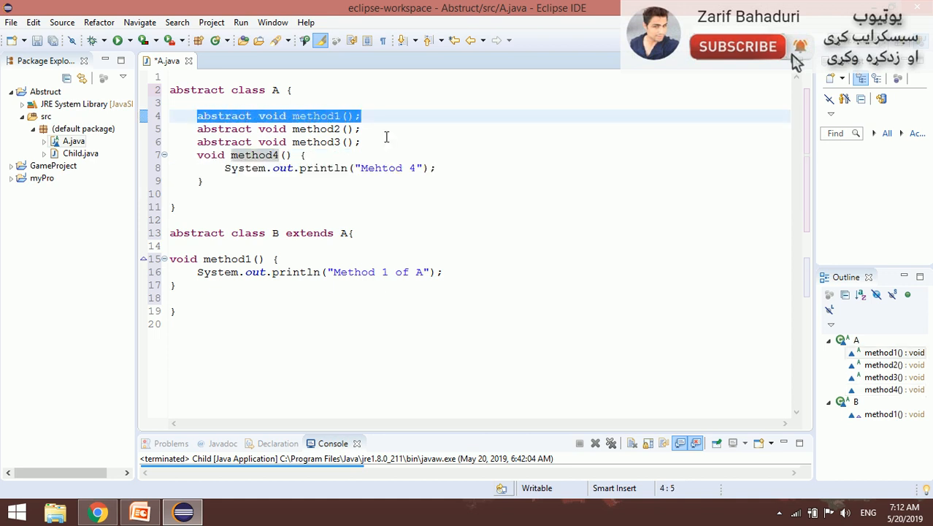
drag(197, 128, 359, 142)
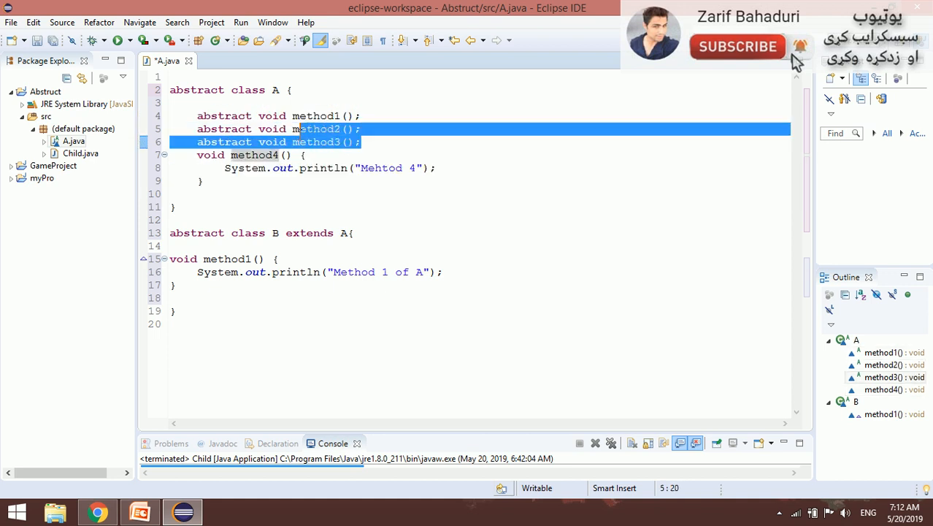
click(177, 310)
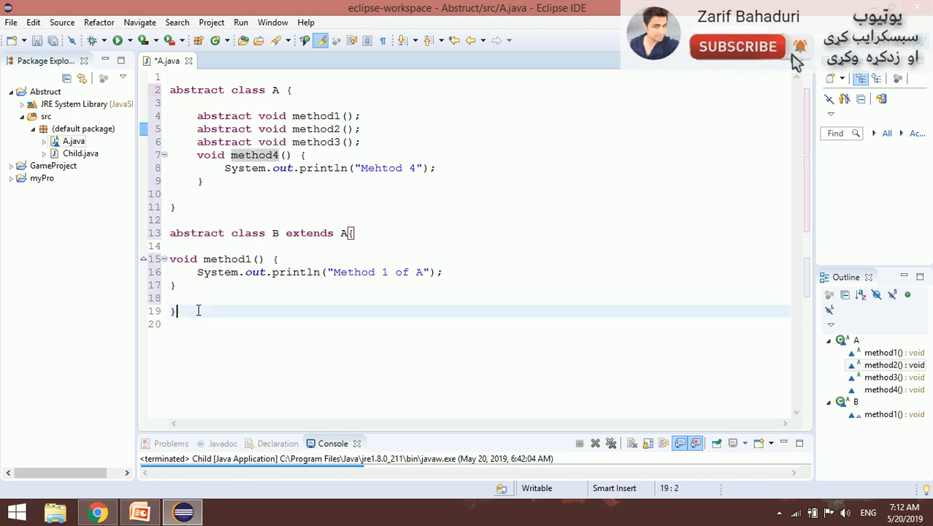
key(Return)
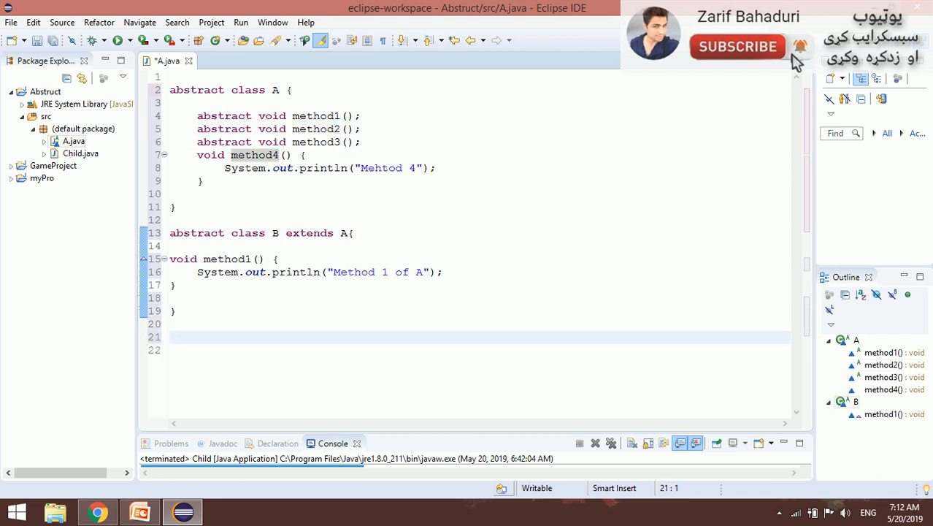
Declare class C extends B and delete its generated method stubs
text(class)
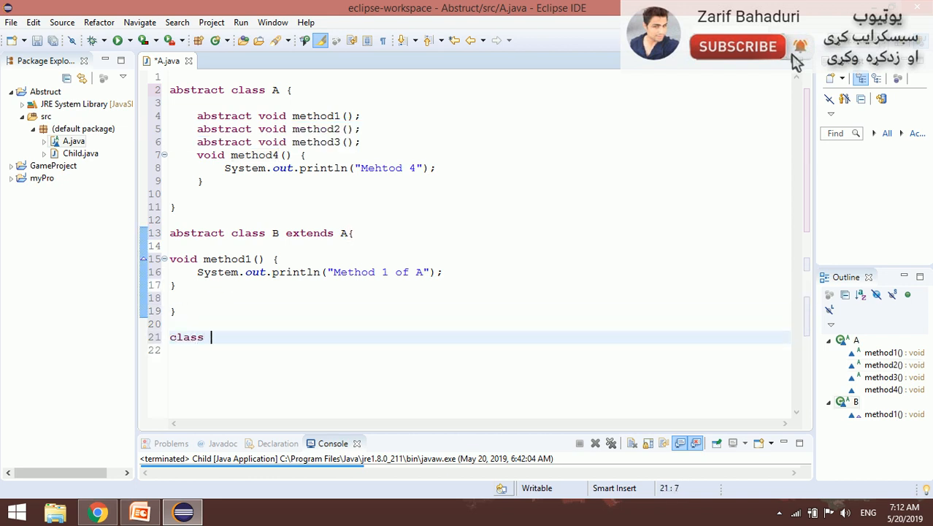
text(C)
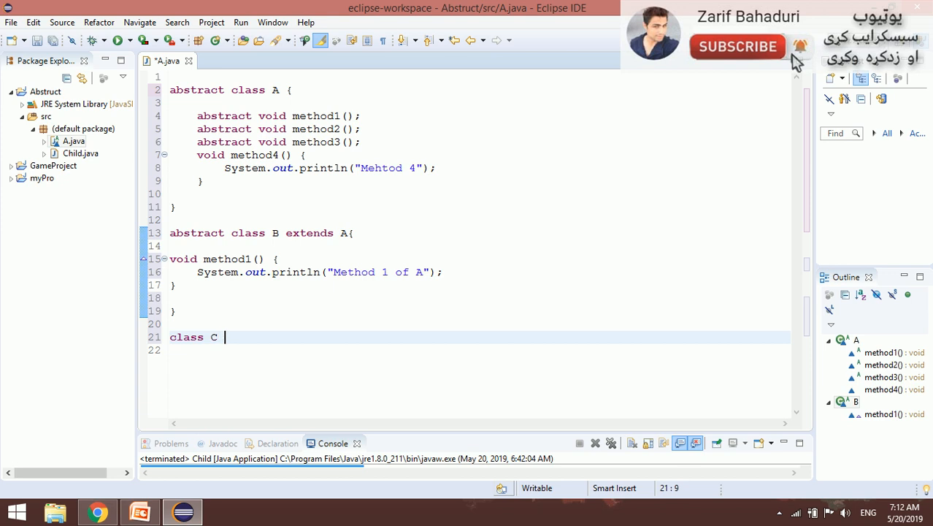
text(ext)
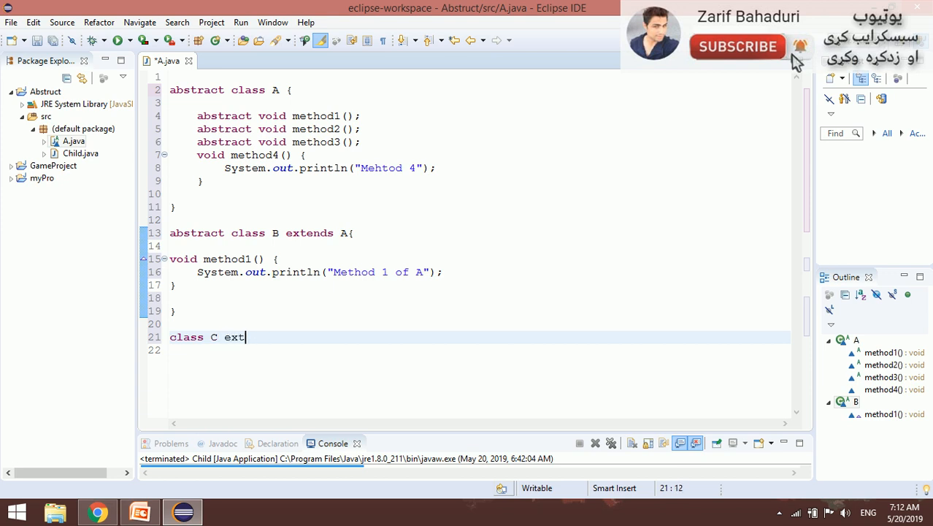
text(ends B)
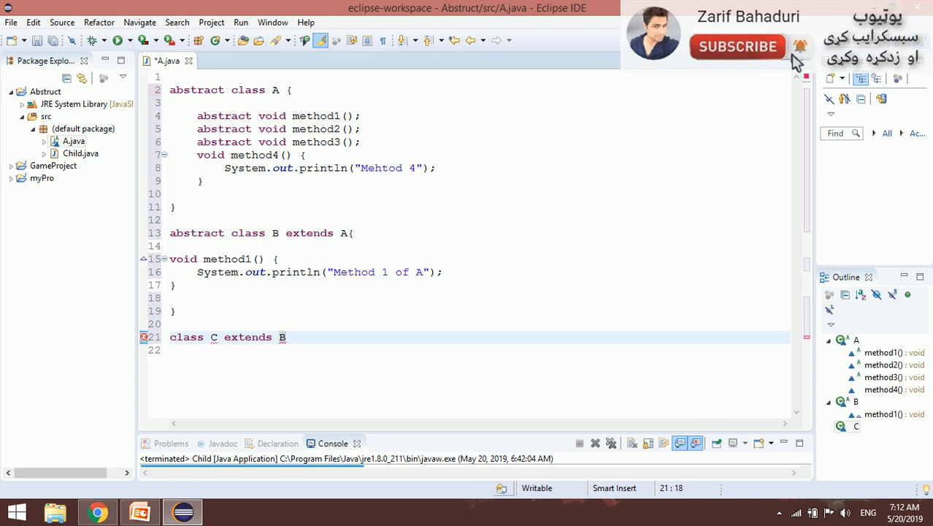
text({)
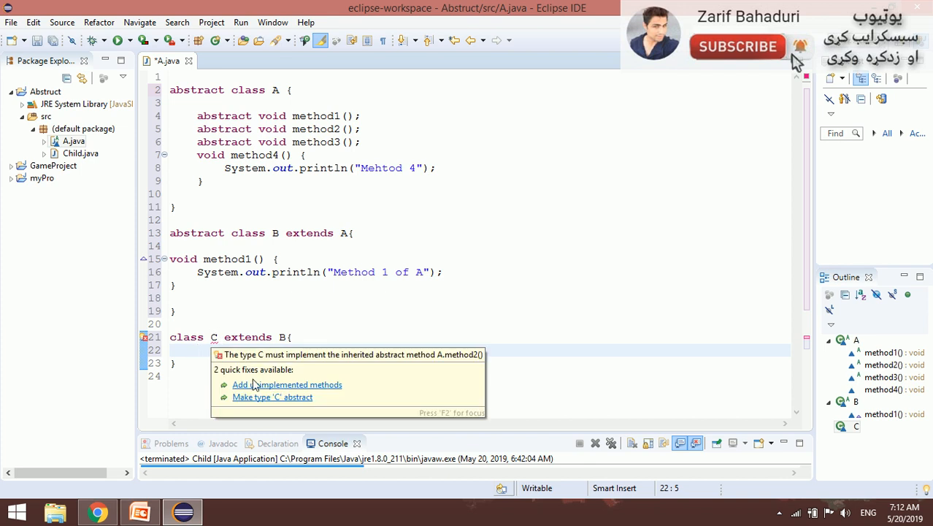
mouse_move(256, 392)
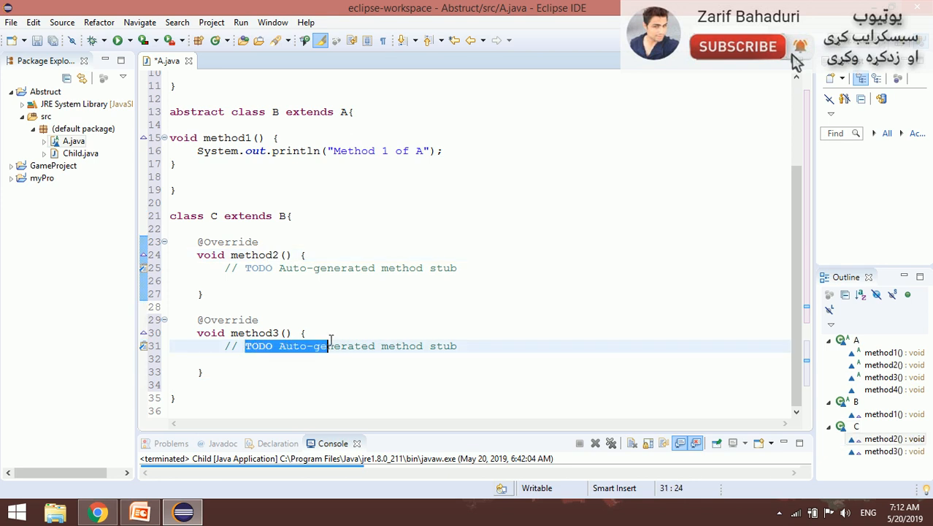
drag(180, 293, 202, 372)
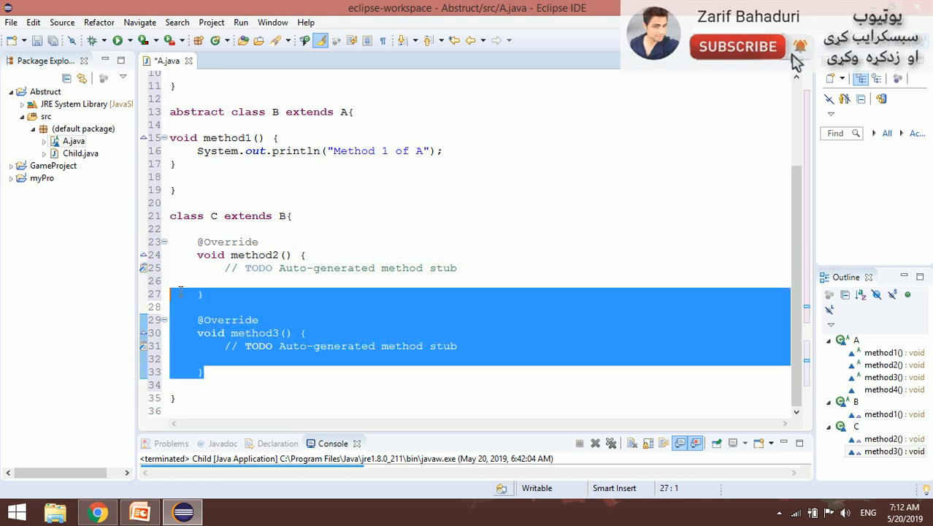
key(Delete)
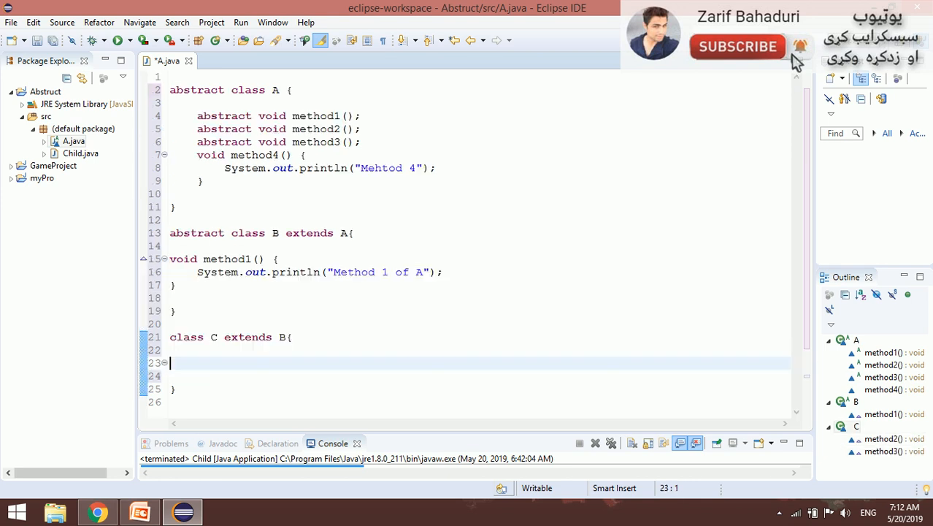
Add void method2() to class C with a println body printing "Method 1 of A"
text(void)
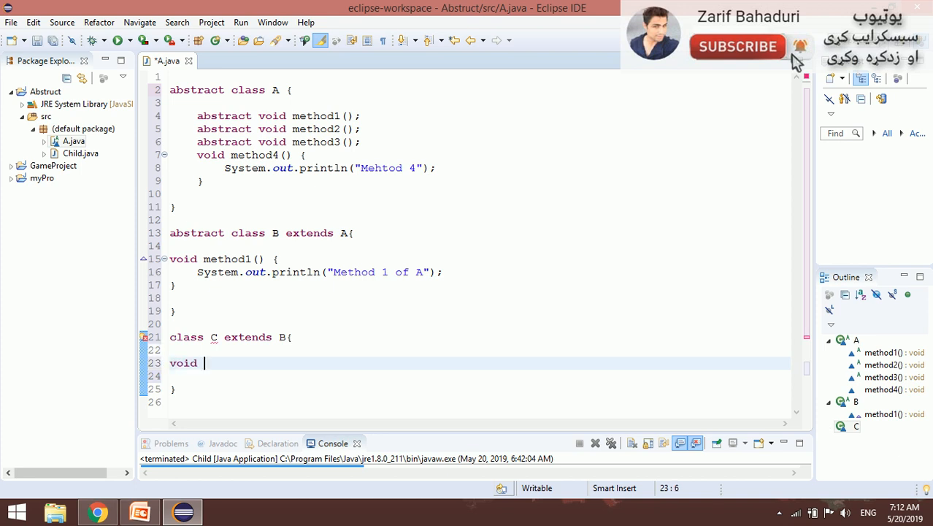
text(mehtod1)
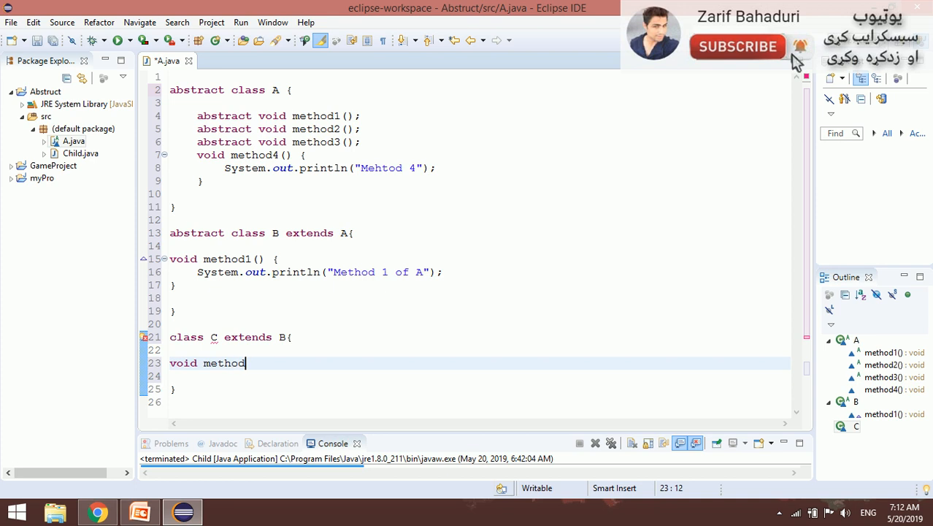
text(2 ())
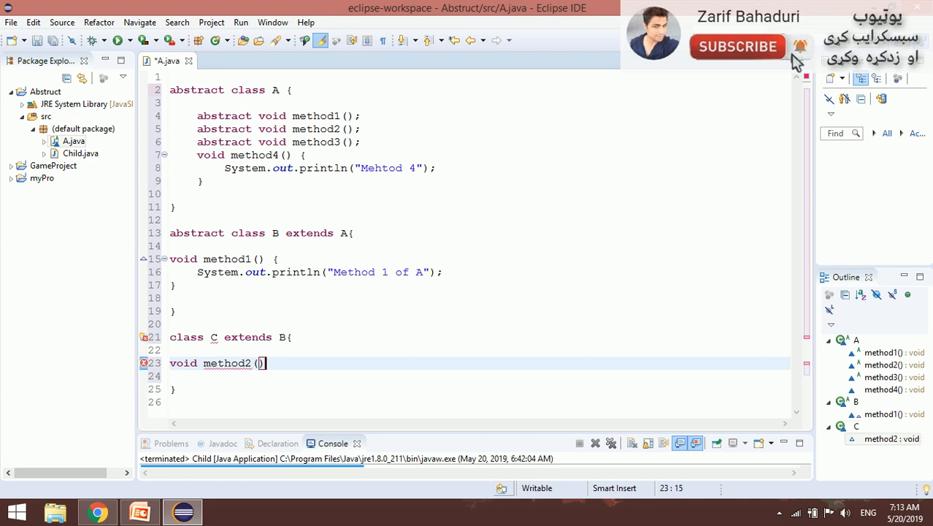
key(Return)
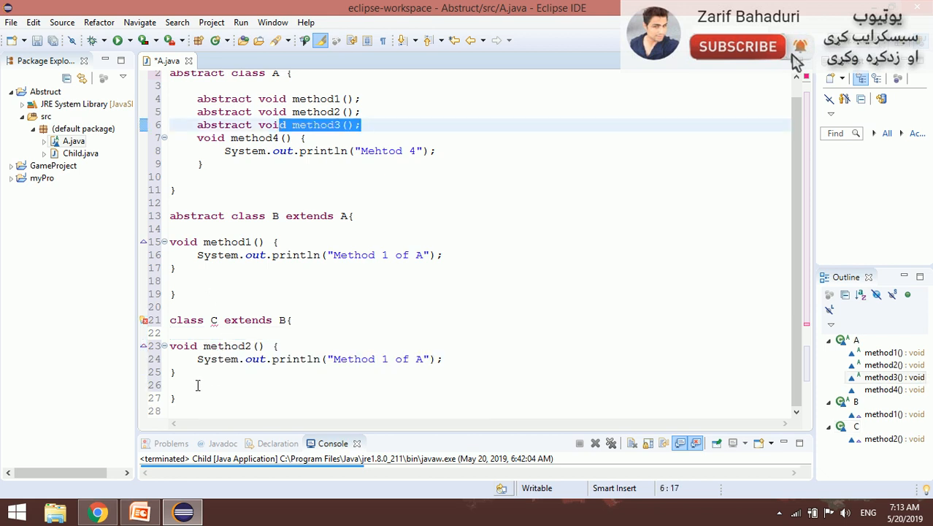
Declare class C abstract, clearing its error, and move to the end of the file
click(173, 320)
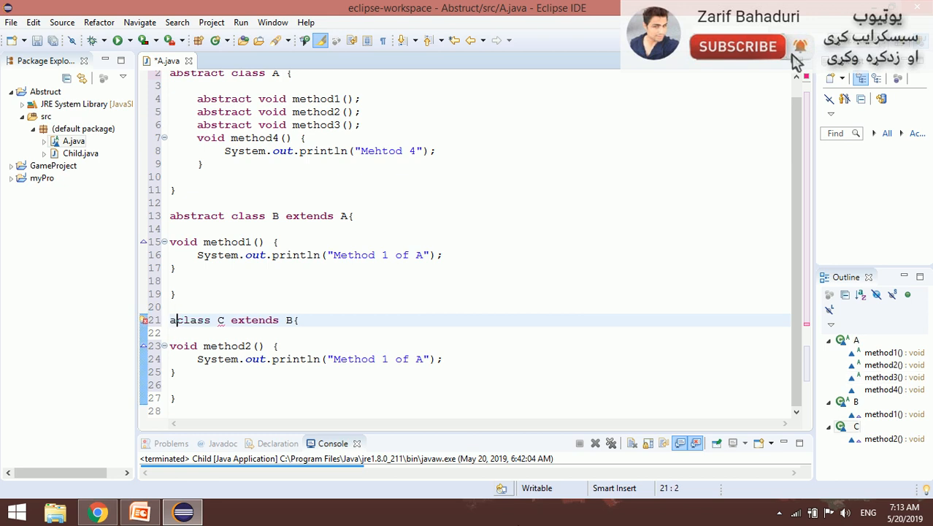
text(bstra)
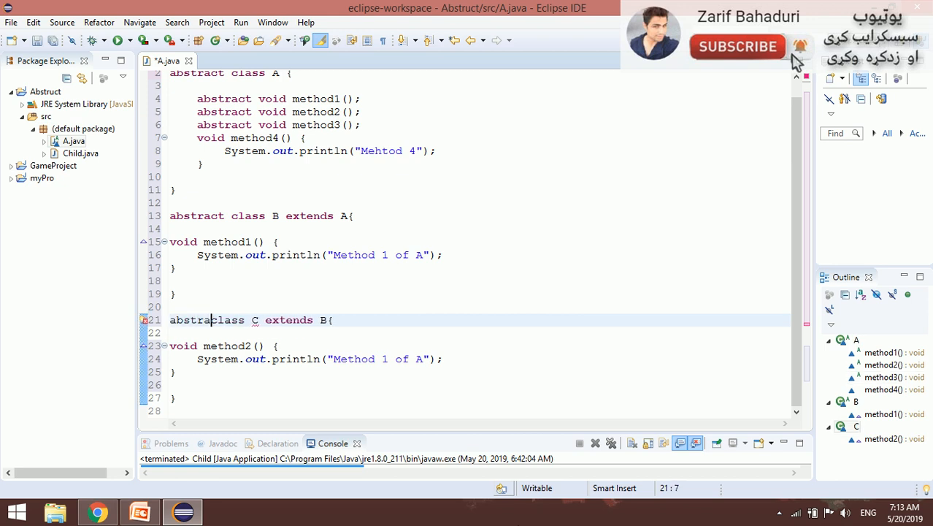
text(ct)
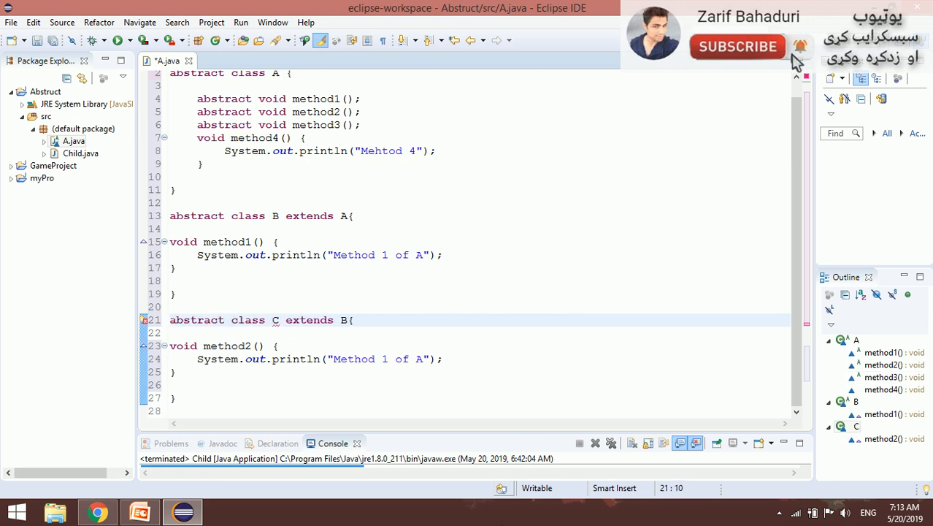
click(422, 384)
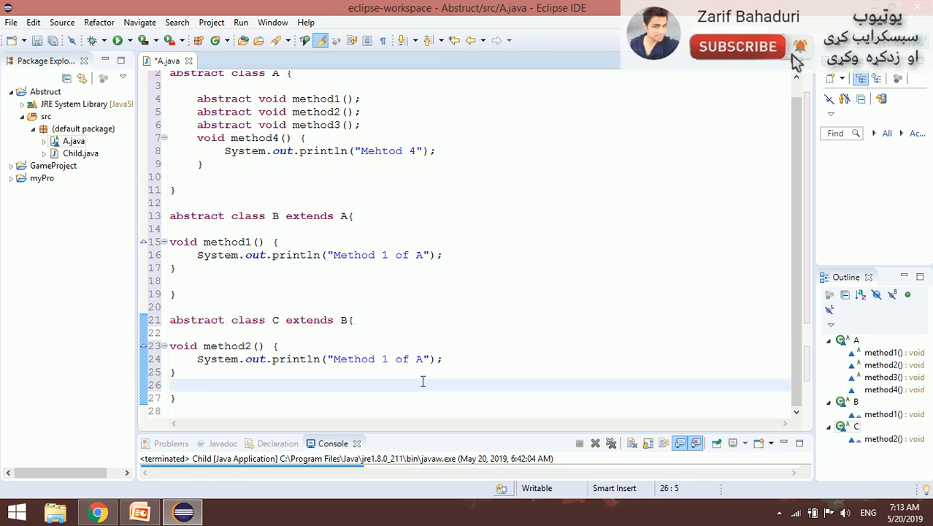
click(172, 306)
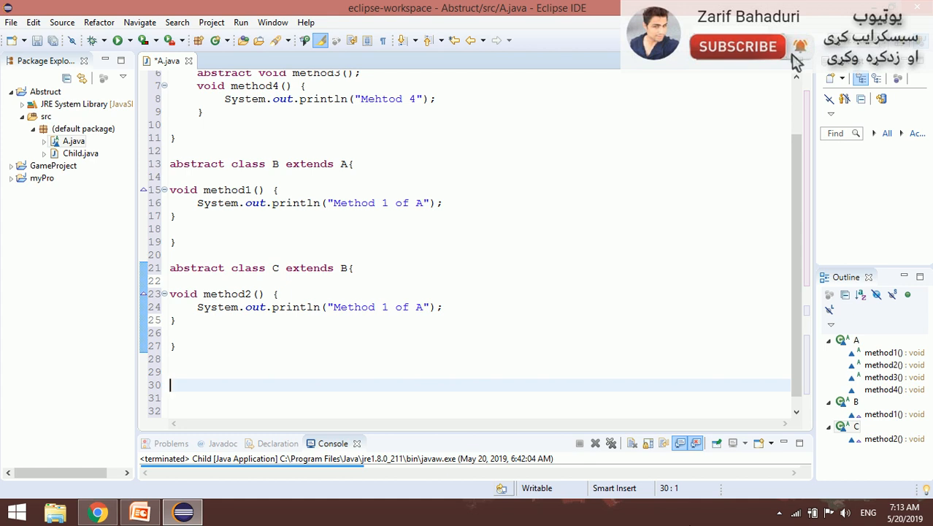
Declare class Test extends C with an empty body at the end of A.java
text(class)
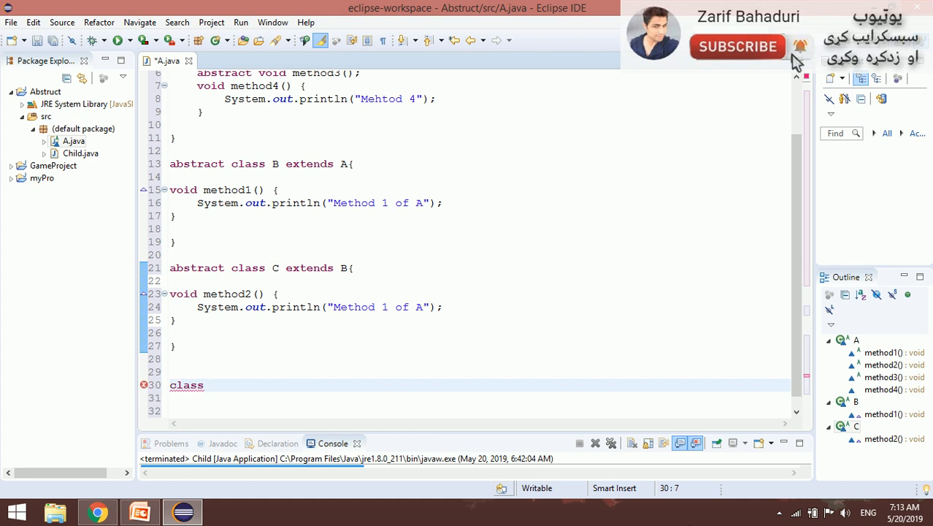
mouse_move(347, 493)
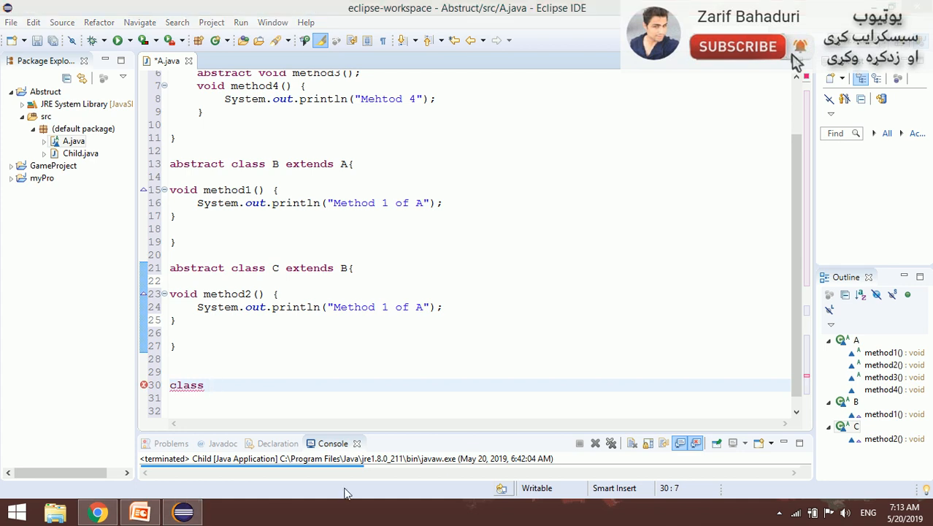
text(Te)
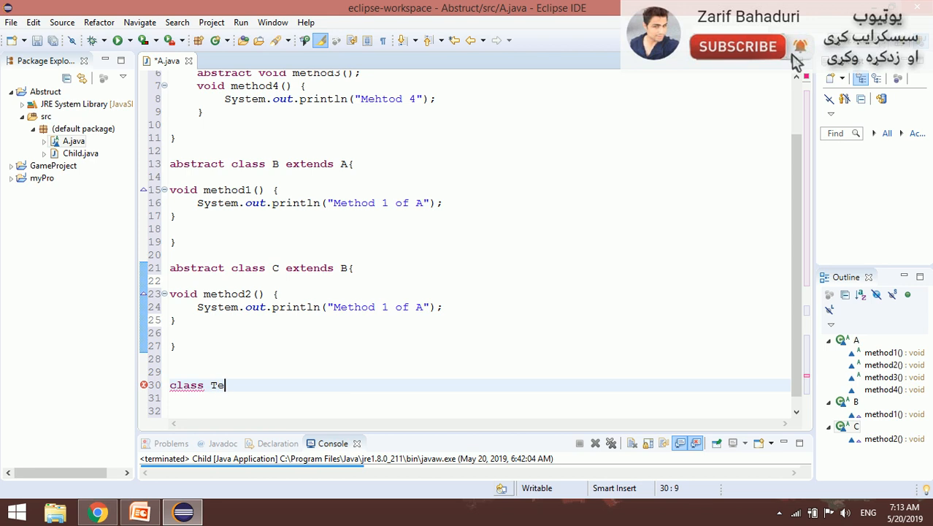
text(st)
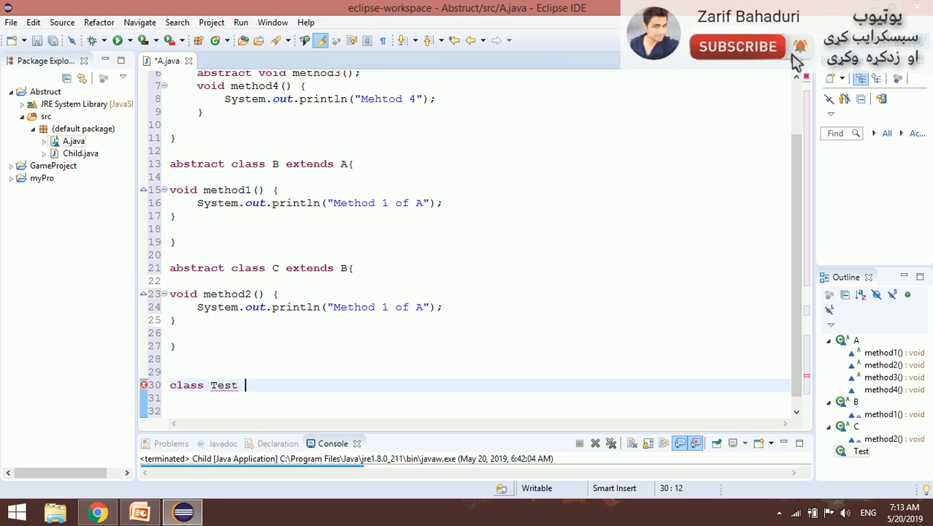
text({)
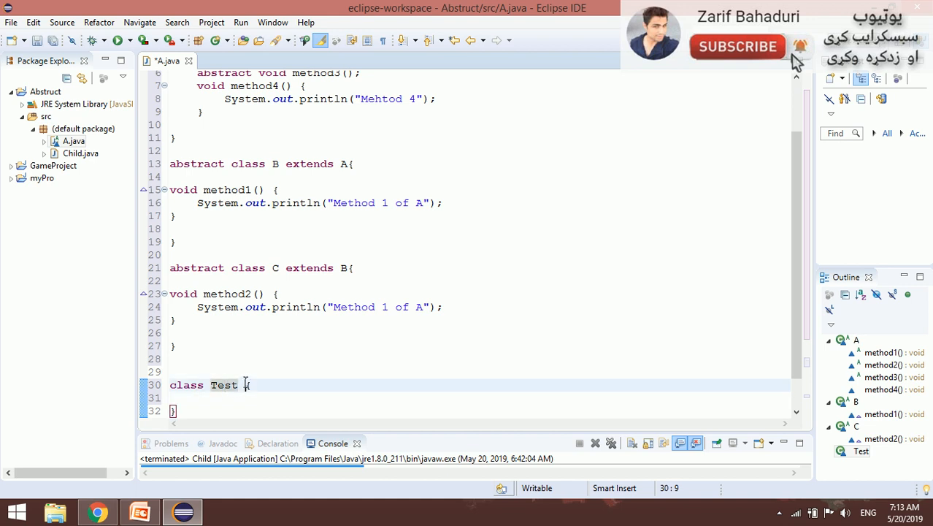
text(ext)
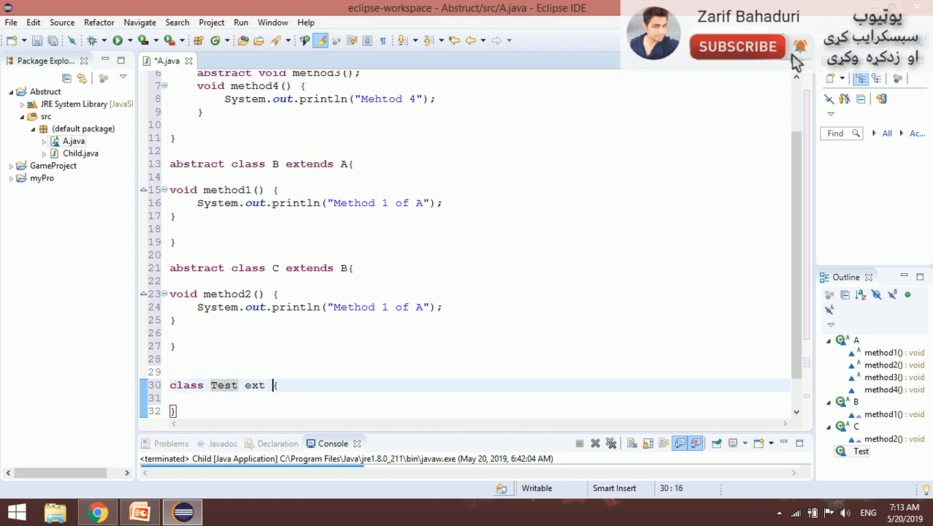
text(ends)
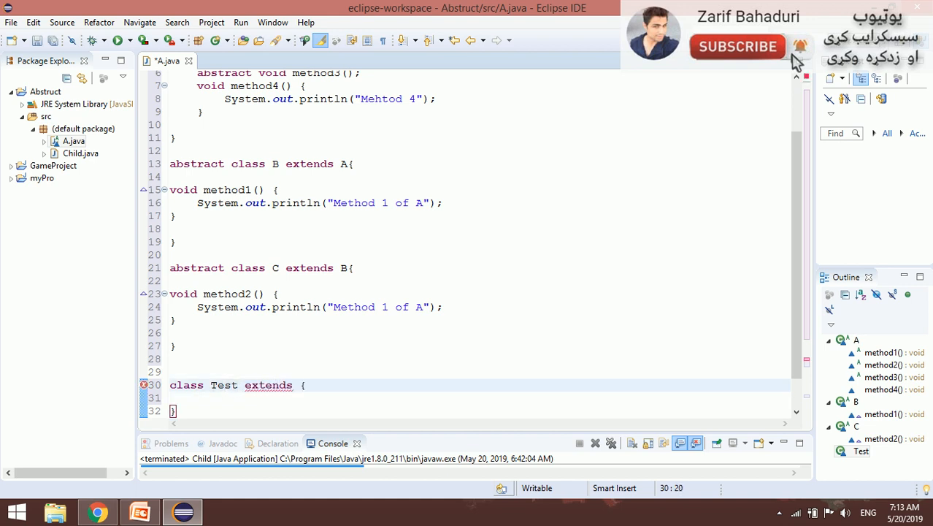
text(C)
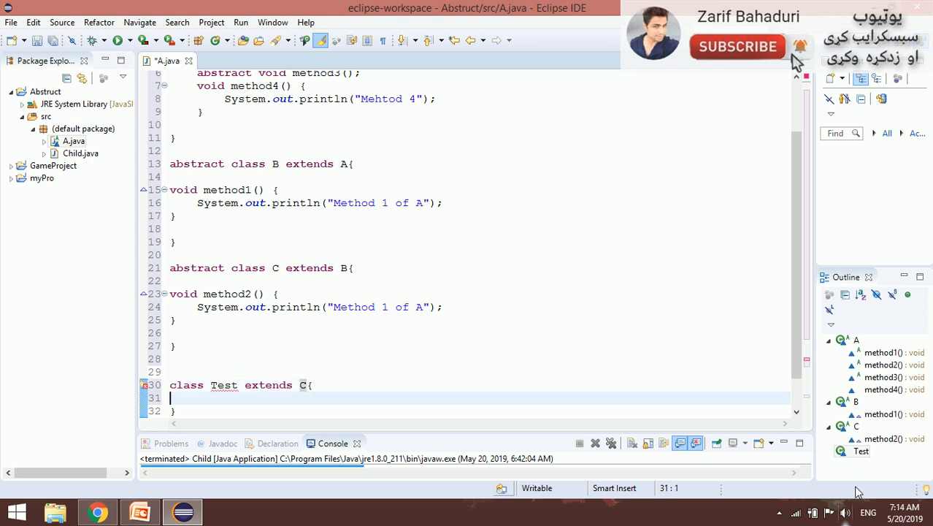
click(144, 385)
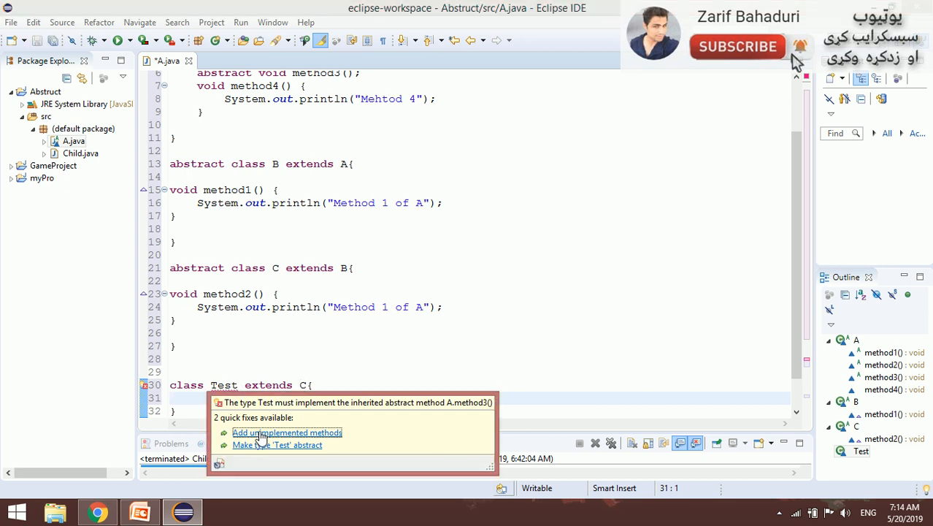
Implement method3 in Test printing "Method 3 of A"; change C's method2 message to "Method 2 of A"
click(286, 432)
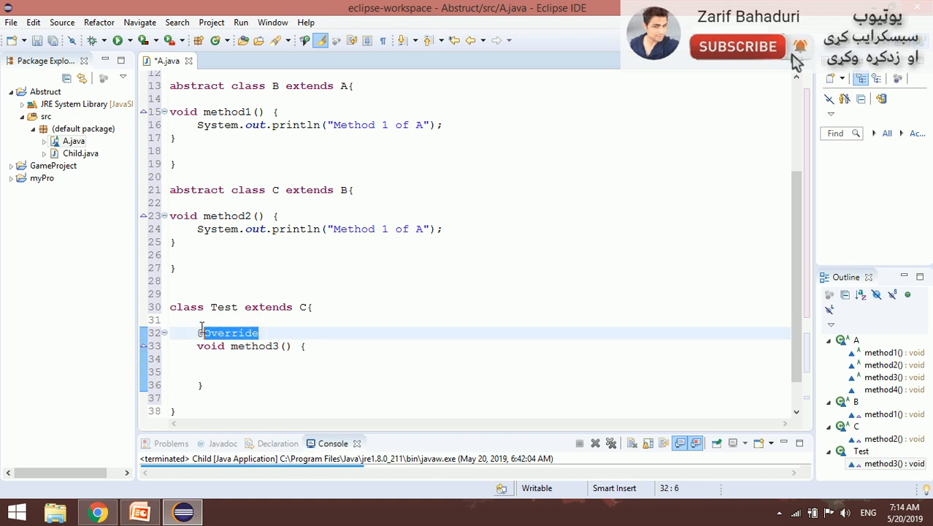
key(Delete)
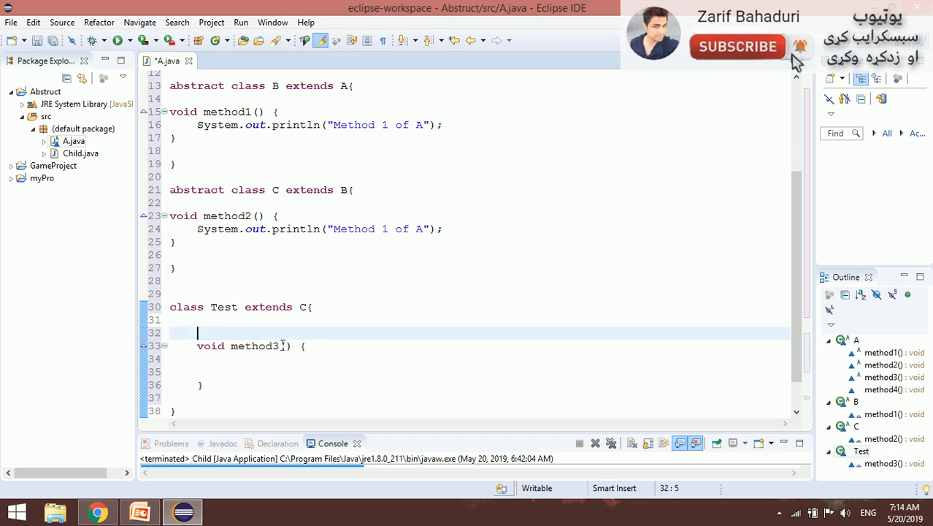
text(System.out.println("Method 1 of A");)
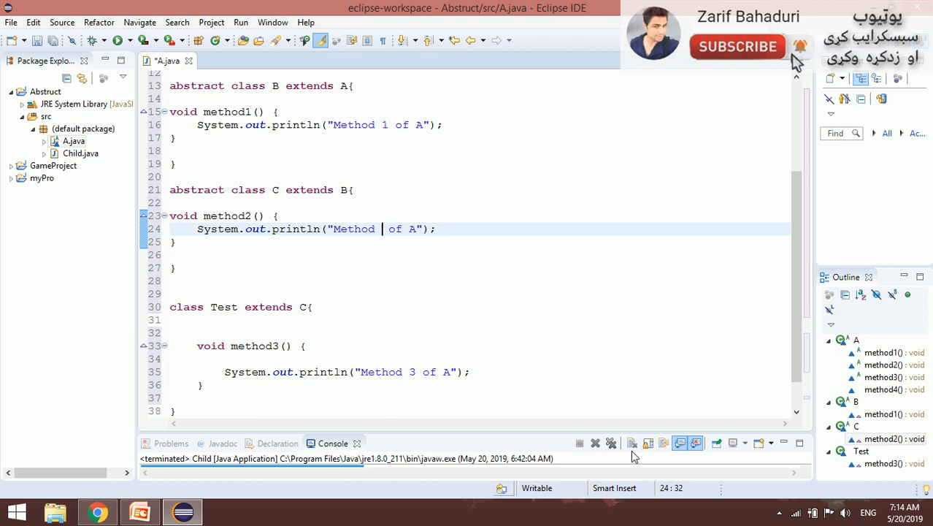
text(2)
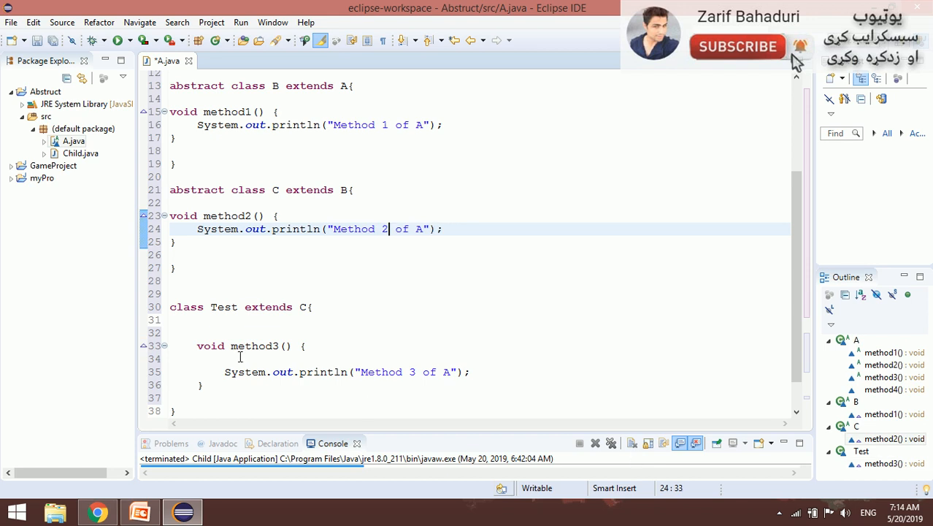
click(204, 385)
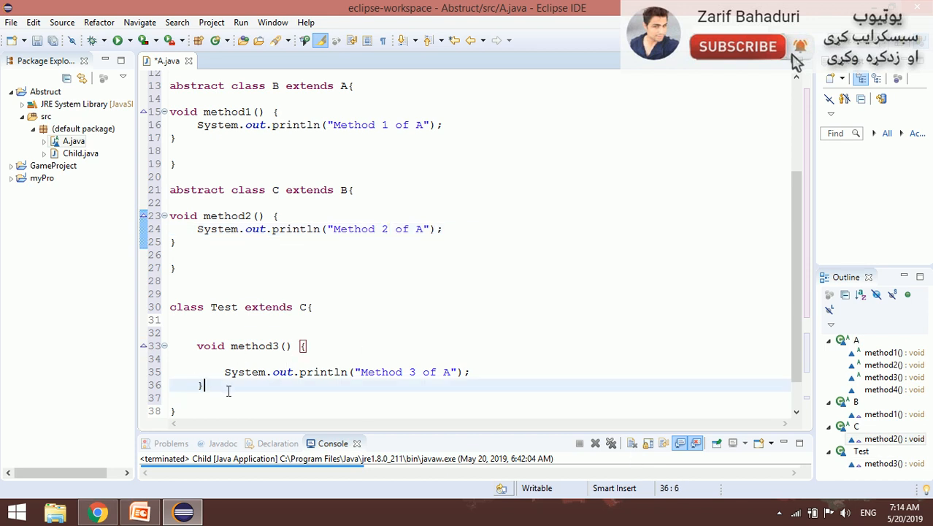
click(250, 398)
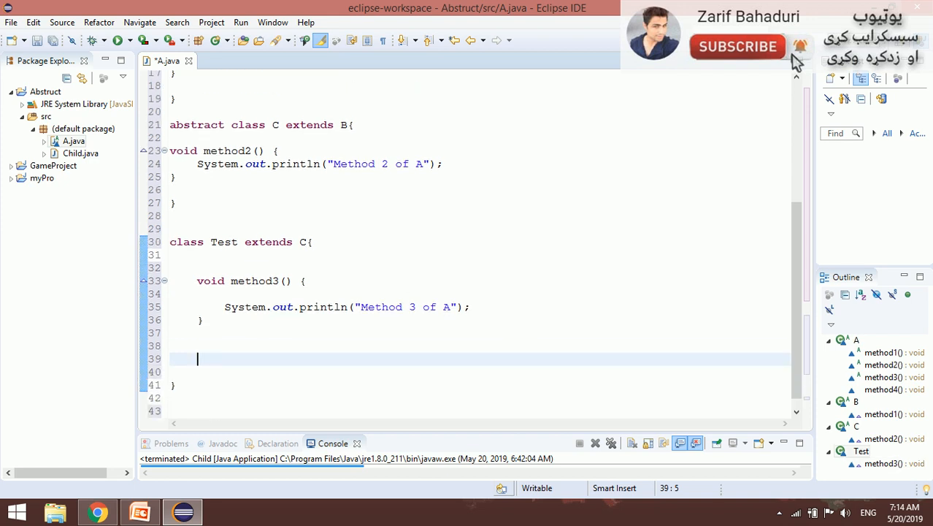
Add an empty public static void main(String[] args) method below method3 in Test
text(public)
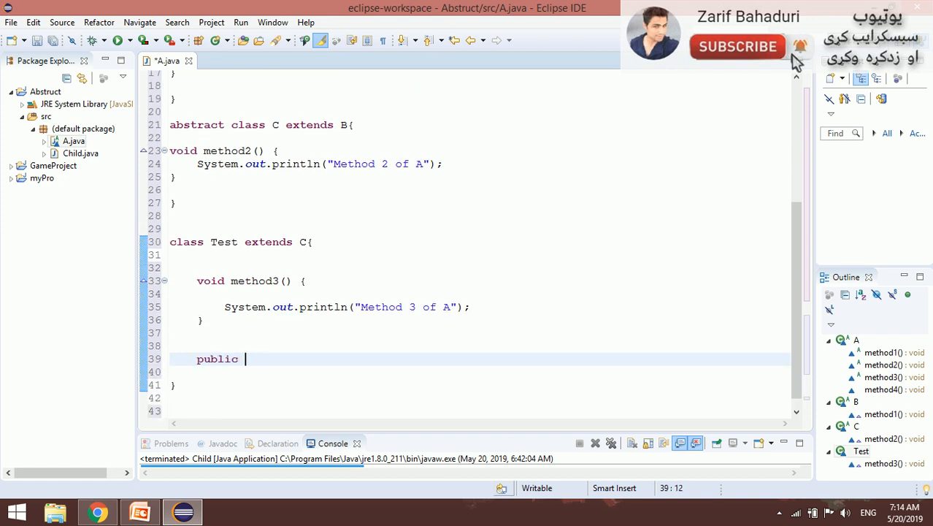
text(static void main)
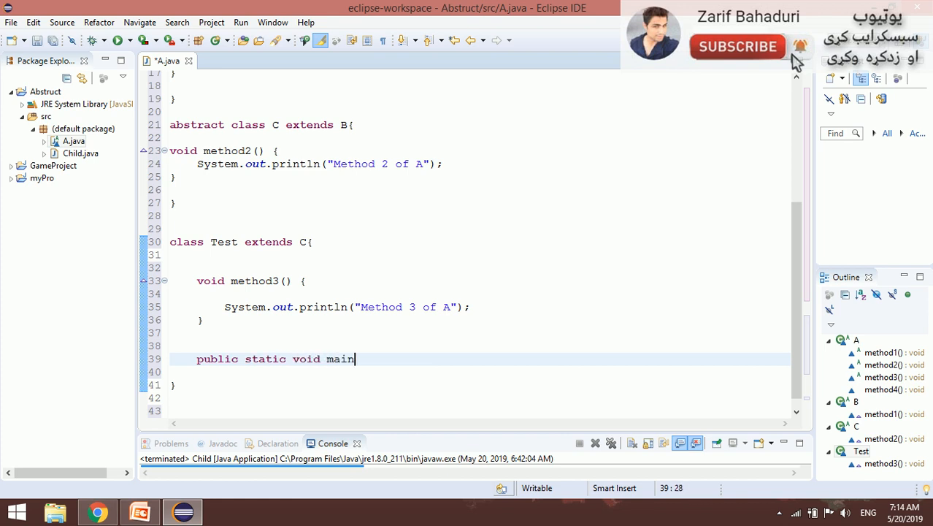
text((String ))
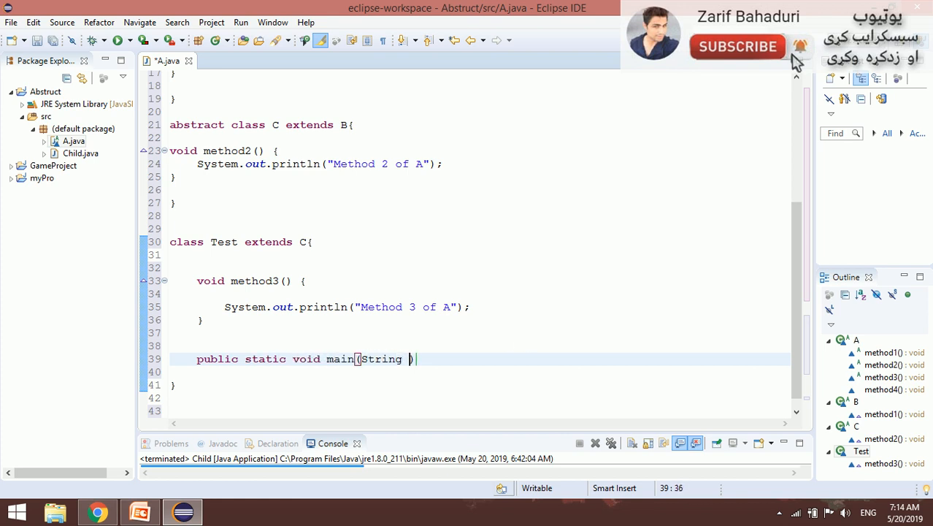
text([] args)
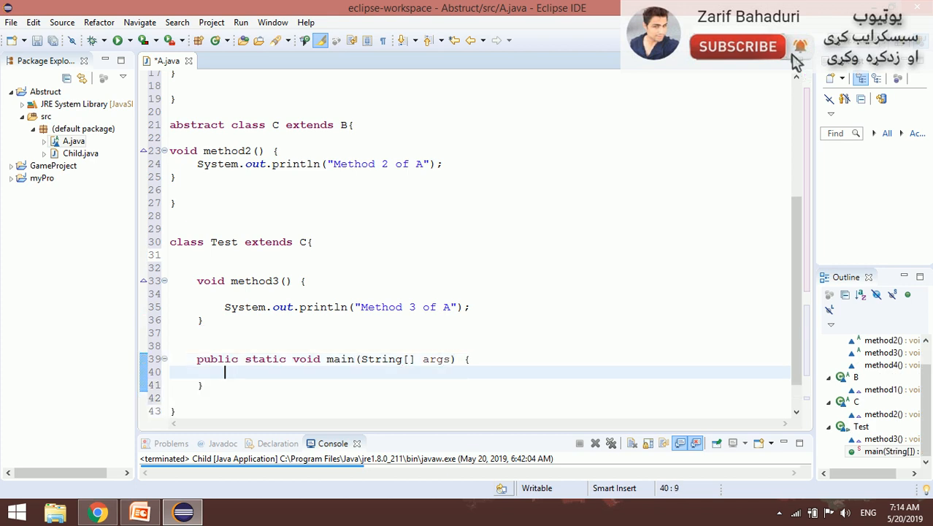
double_click(223, 242)
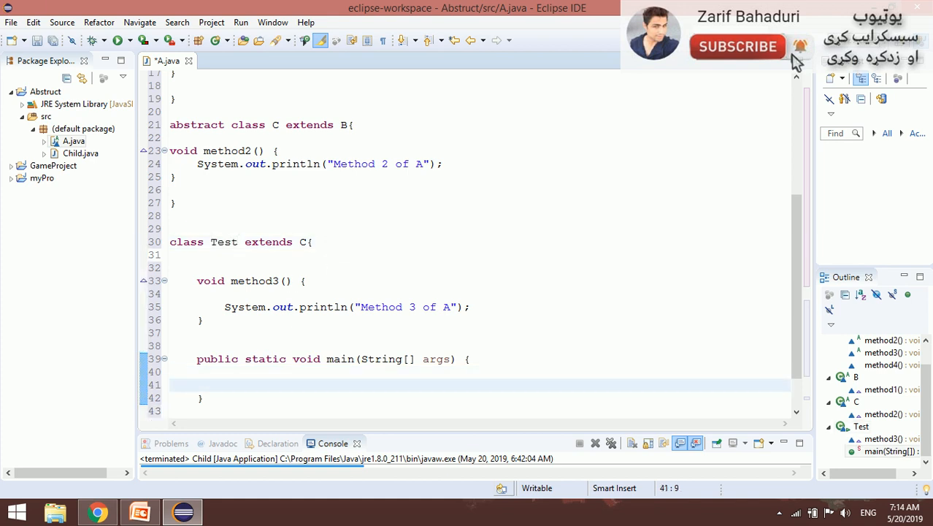
In main, create Test obj=new Test() and call obj.method1() through obj.method4()
click(224, 384)
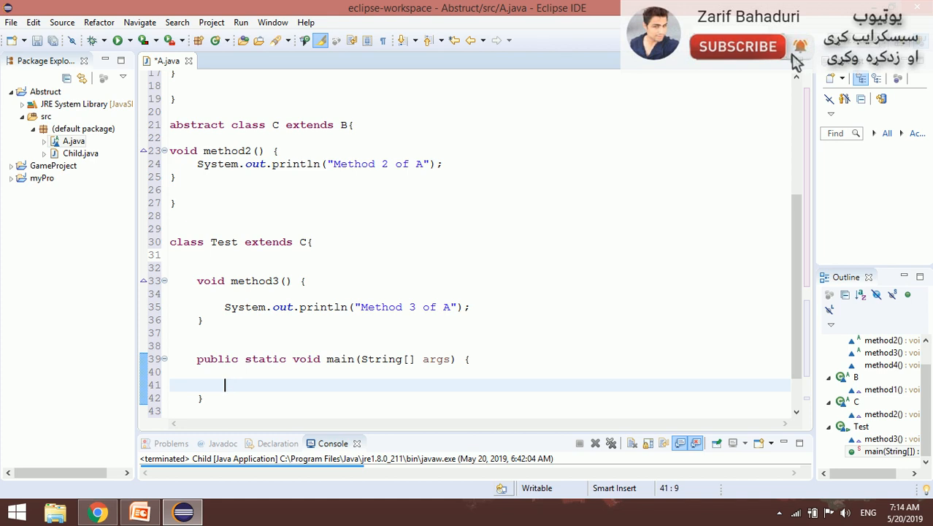
text(Te)
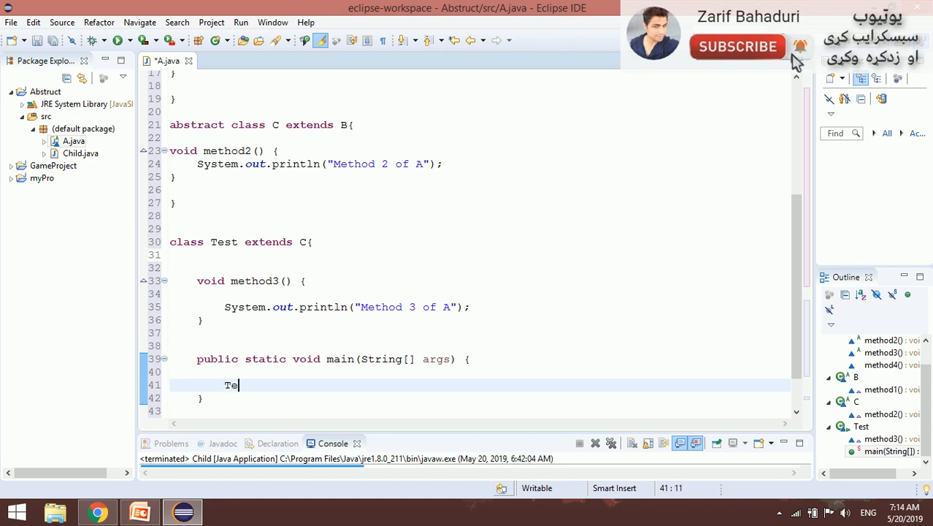
text(st)
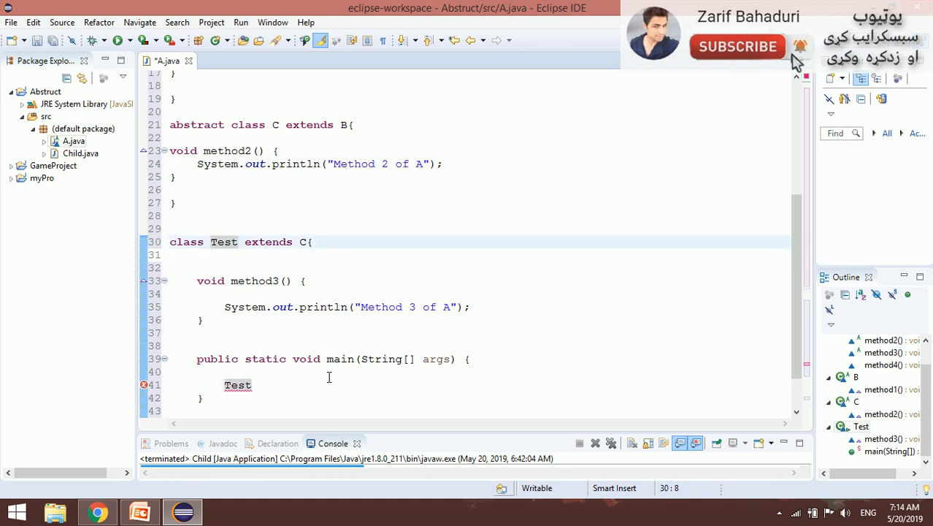
text(obj)
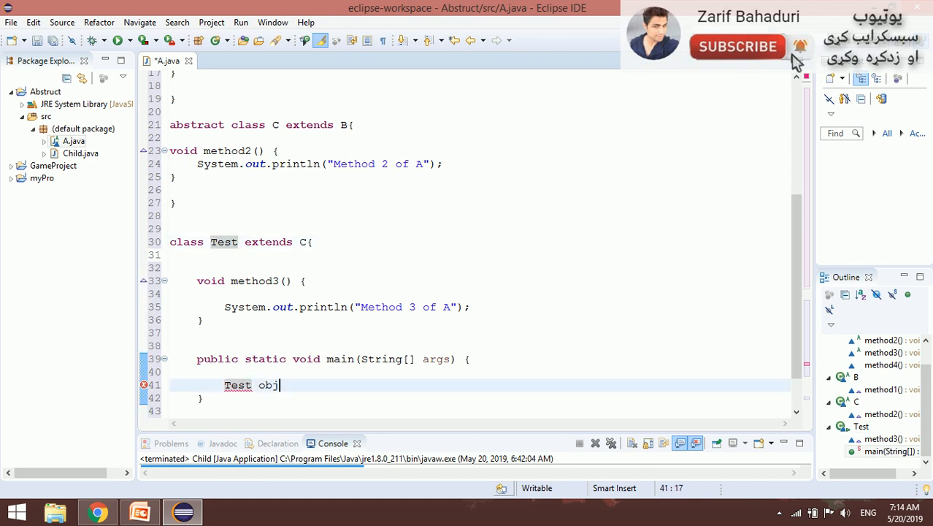
text(=new Te)
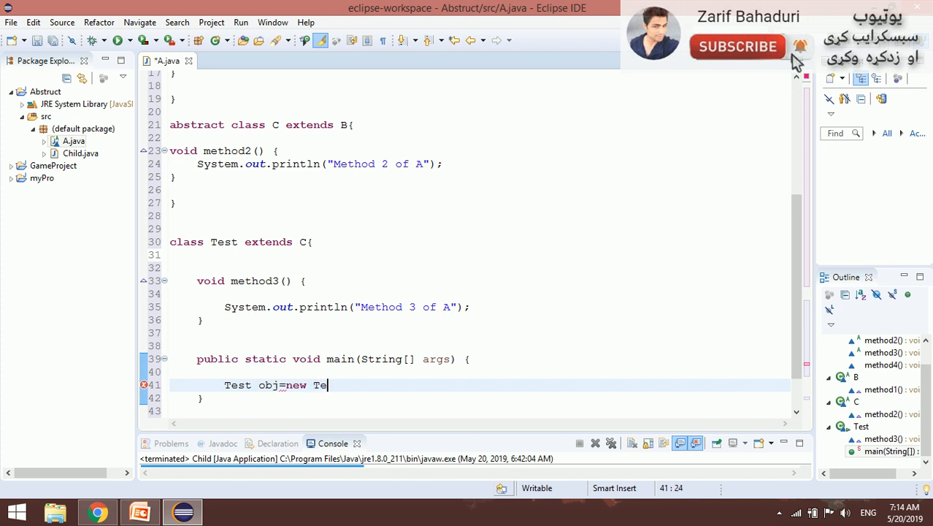
text(st();)
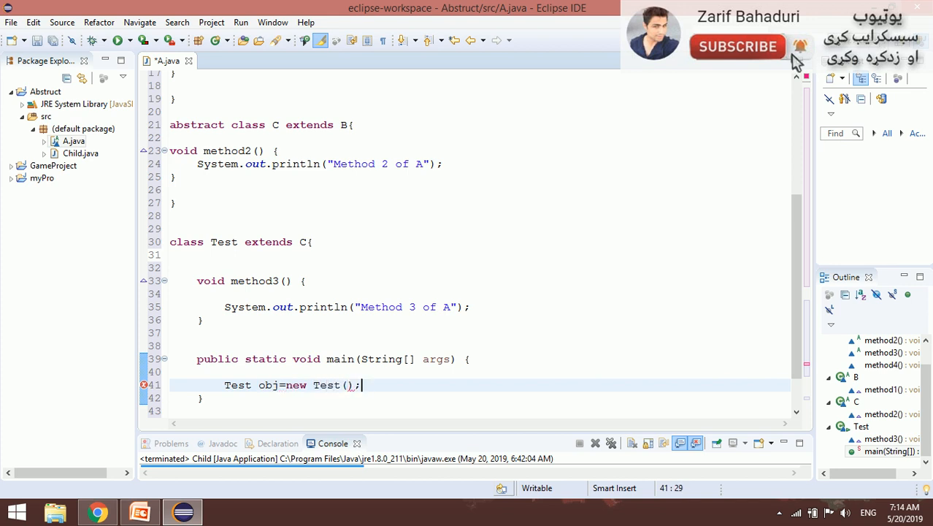
text(obj)
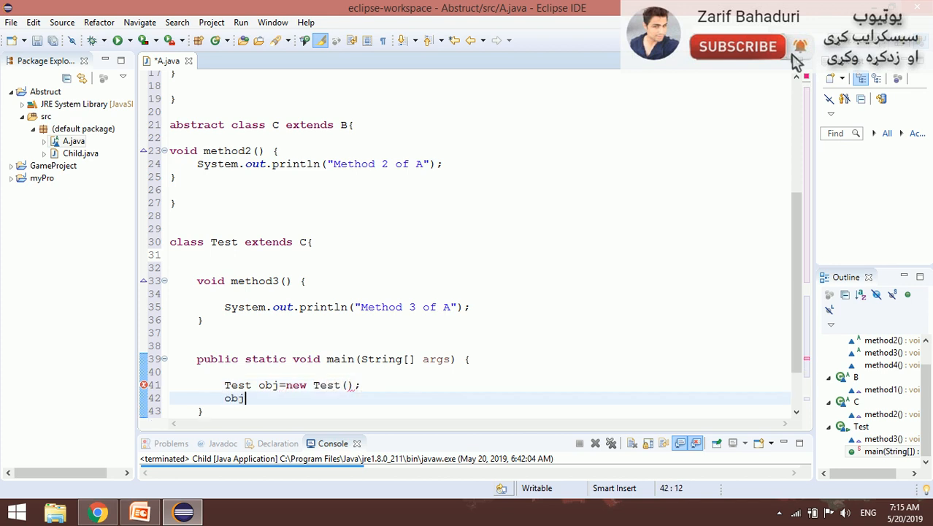
text(.method1();)
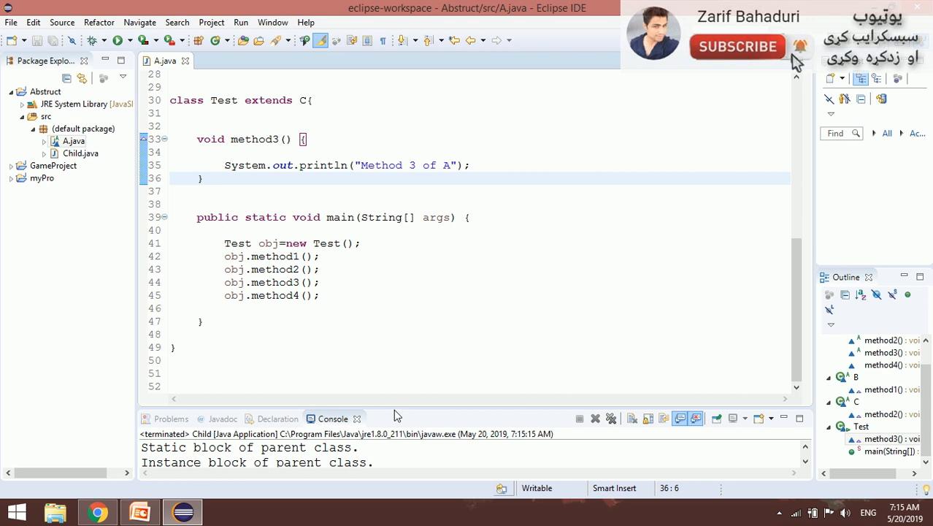
mouse_move(375, 348)
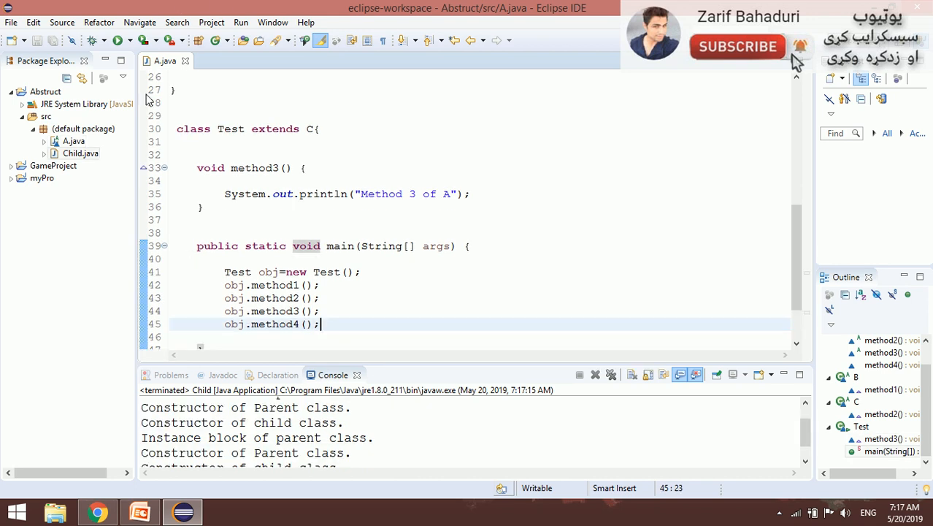
Run Test from the Run history, printing "Method 1 of A" through "Method 3 of A"
click(121, 40)
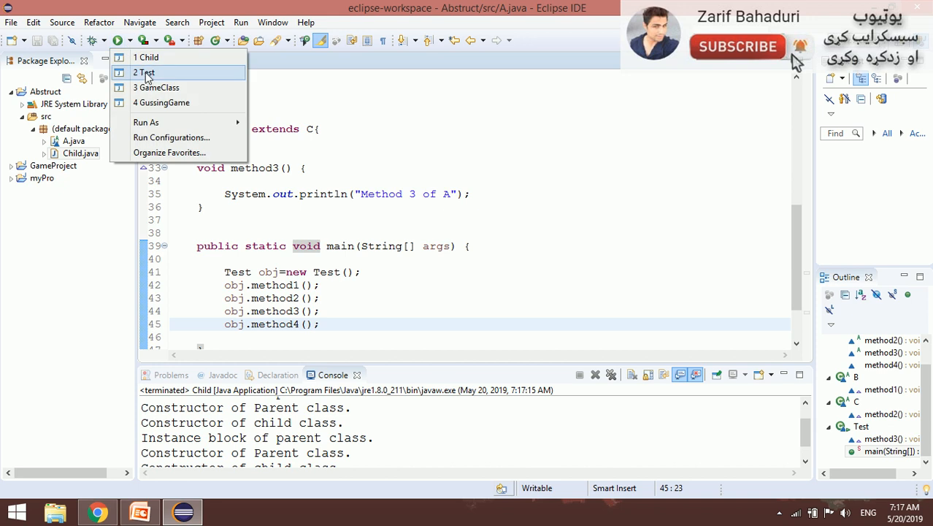
click(144, 72)
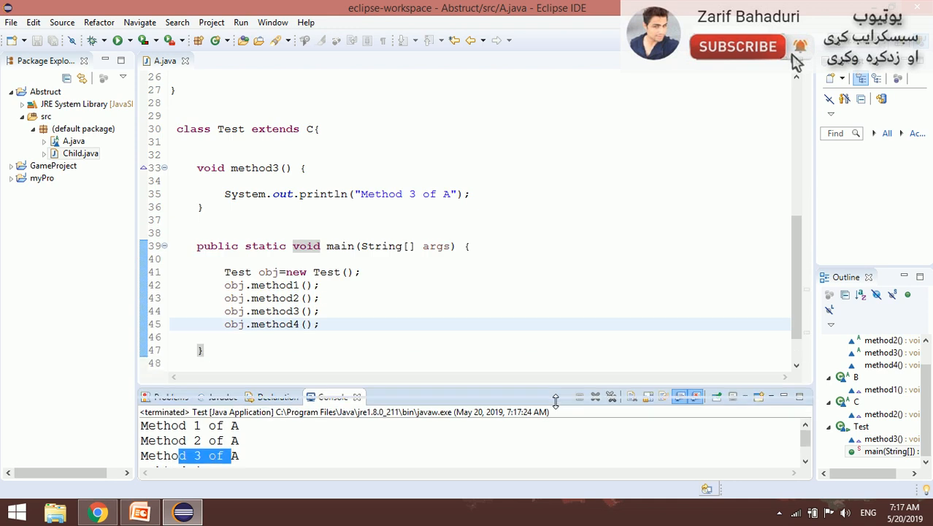
click(543, 233)
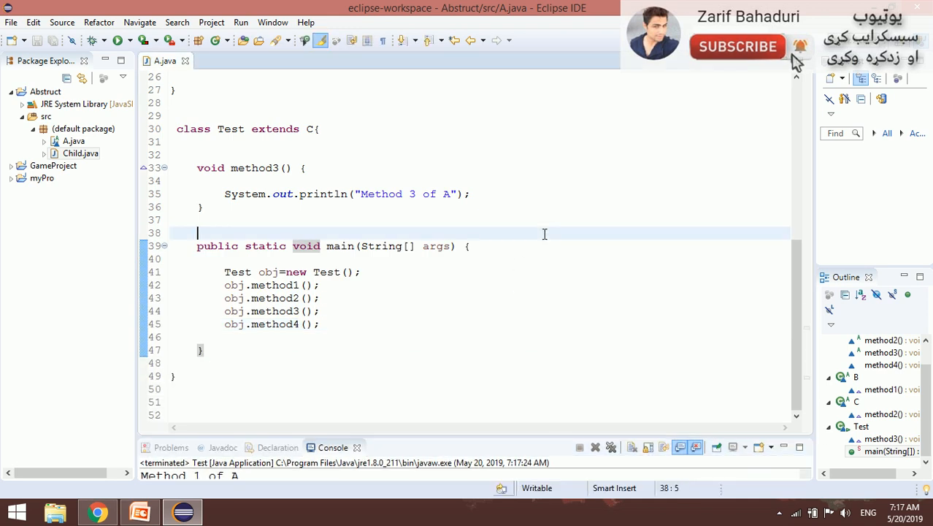
Review A.java's class hierarchy and select class A's three abstract method declarations
scroll(up, 3)
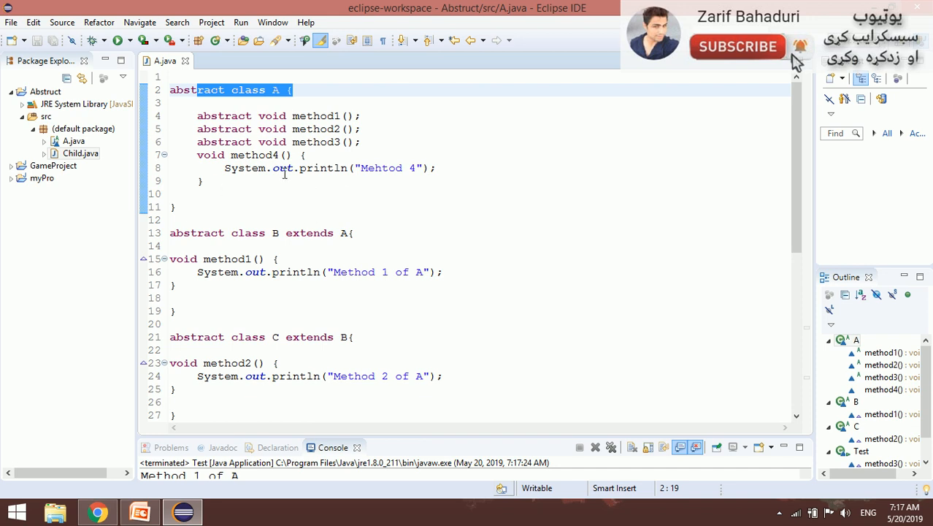
click(172, 193)
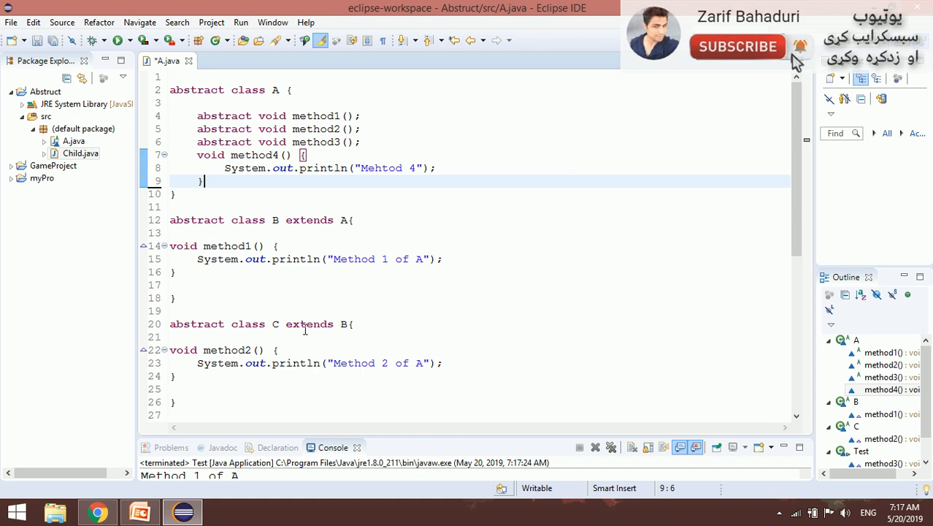
mouse_move(457, 343)
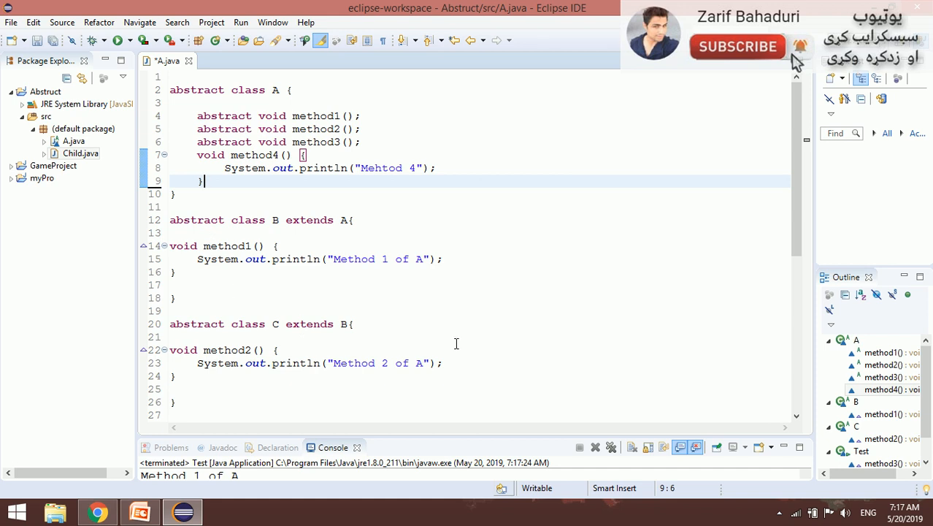
scroll(down, 3)
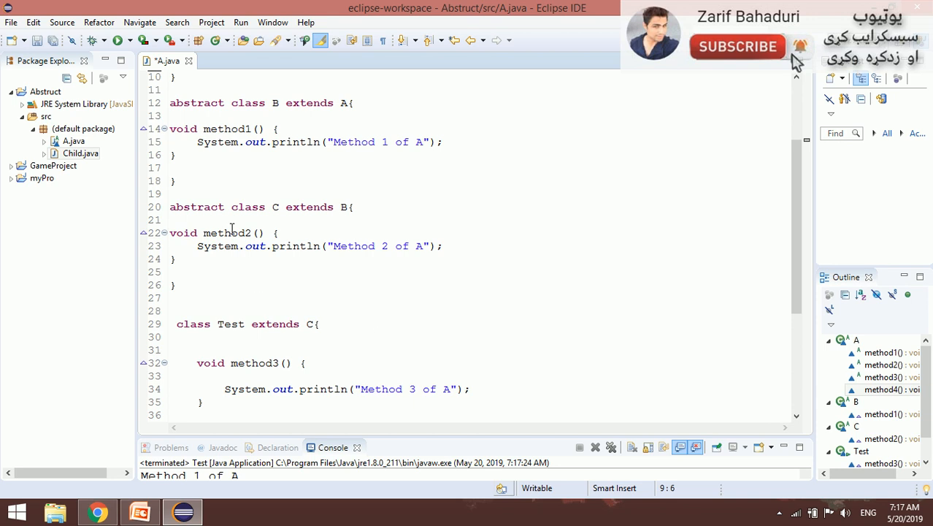
mouse_move(525, 241)
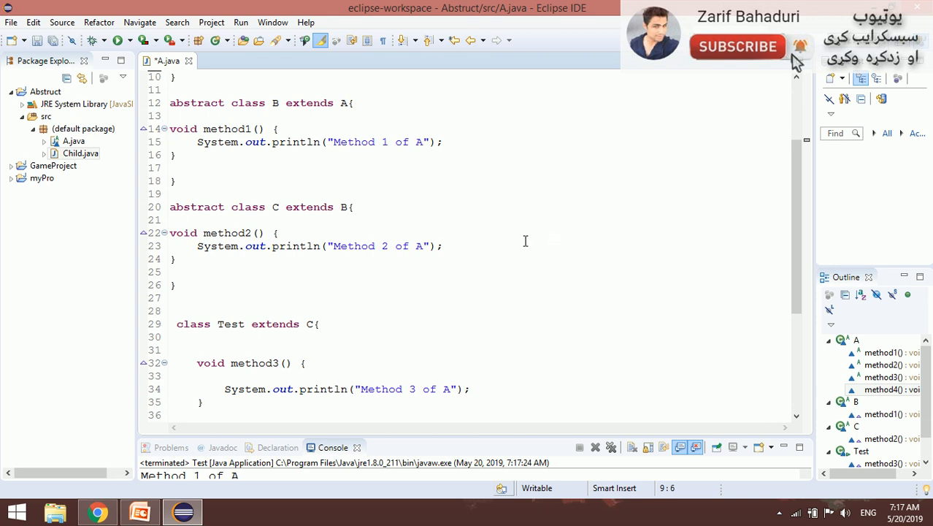
scroll(down, 3)
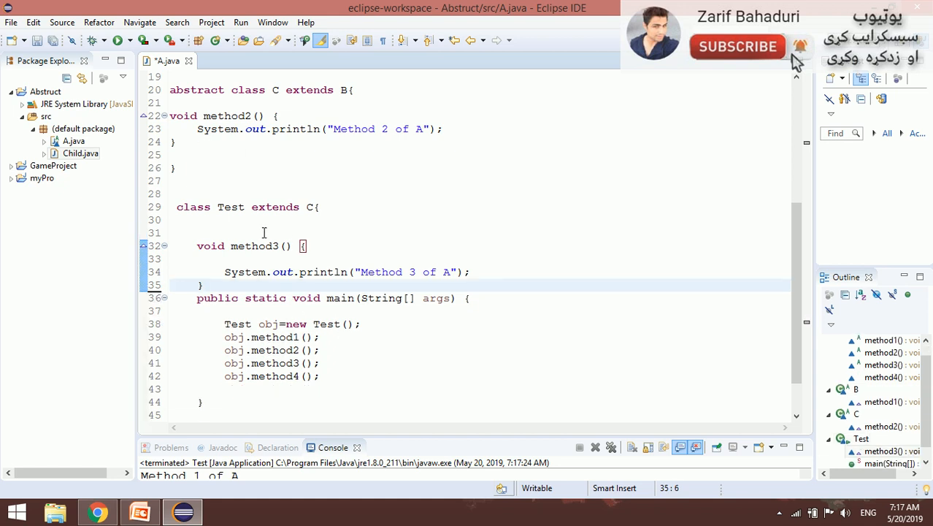
scroll(up, 3)
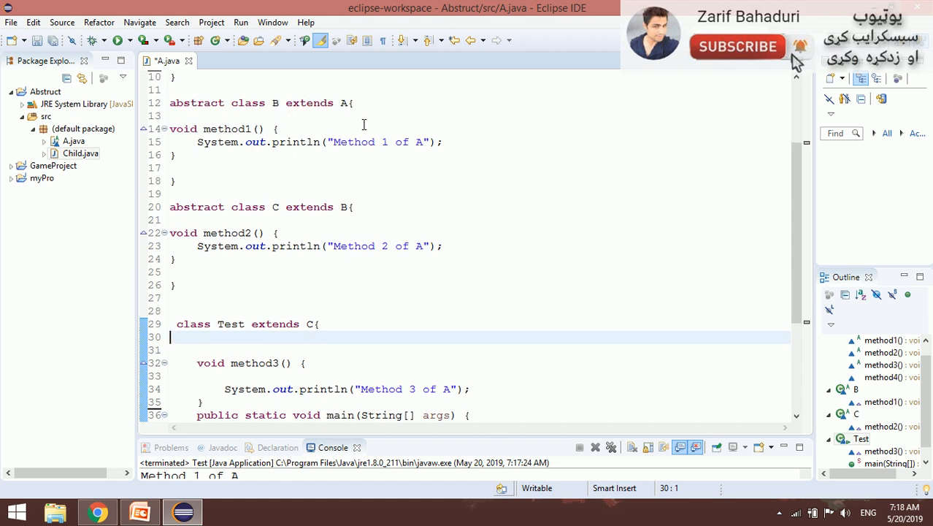
scroll(up, 3)
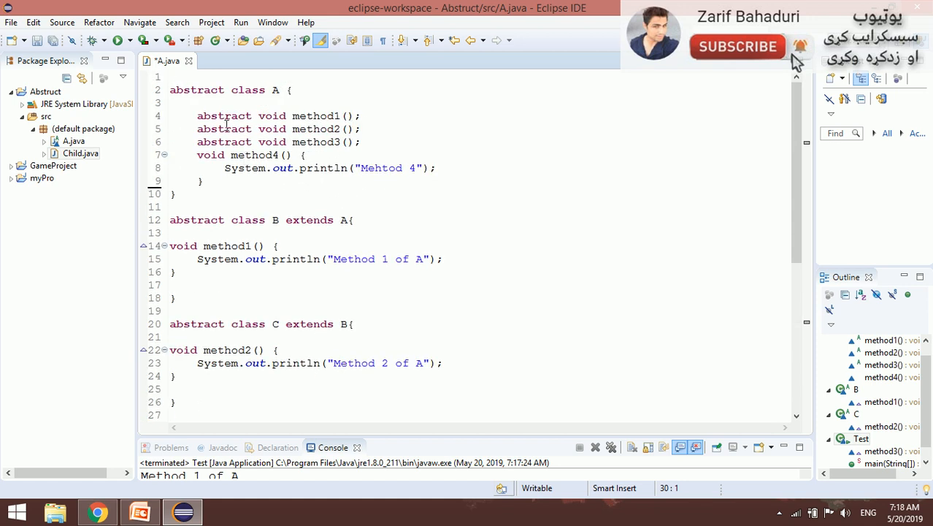
drag(197, 115, 359, 142)
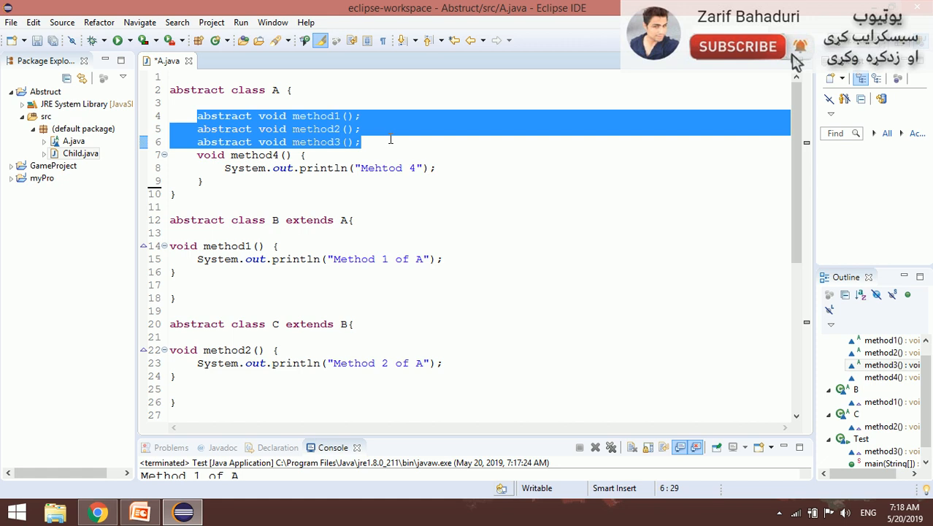
mouse_move(318, 184)
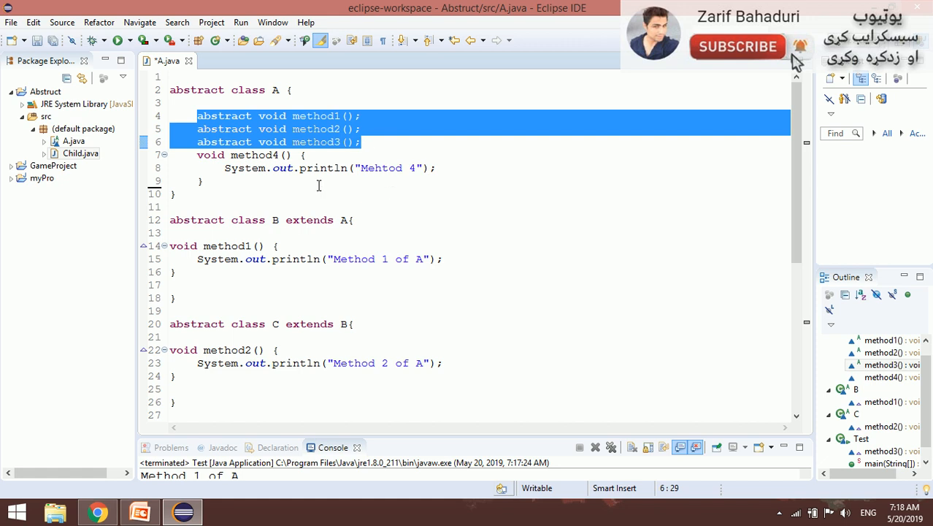